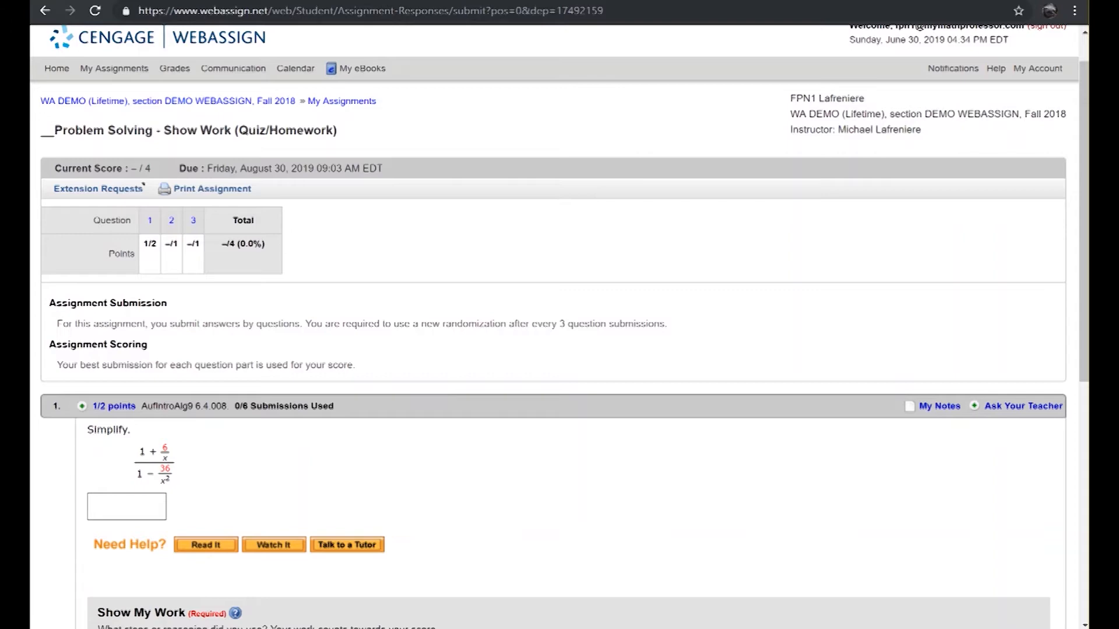
- Enter x/(x − 6) in question 1's answer box with the mathPad
scroll("down", 3)
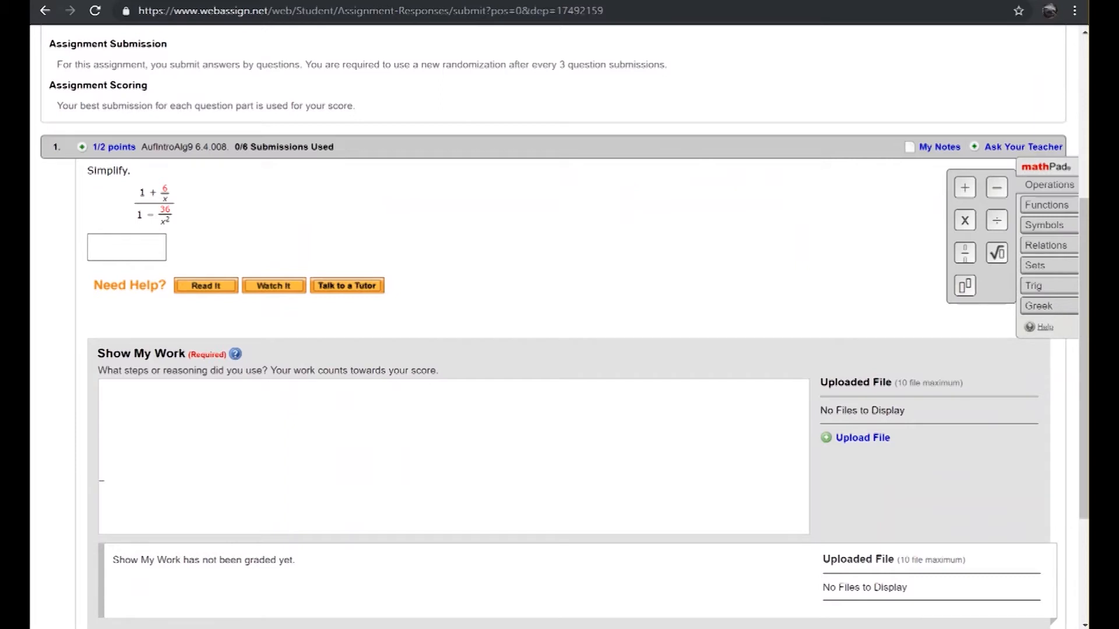
left_click(126, 247)
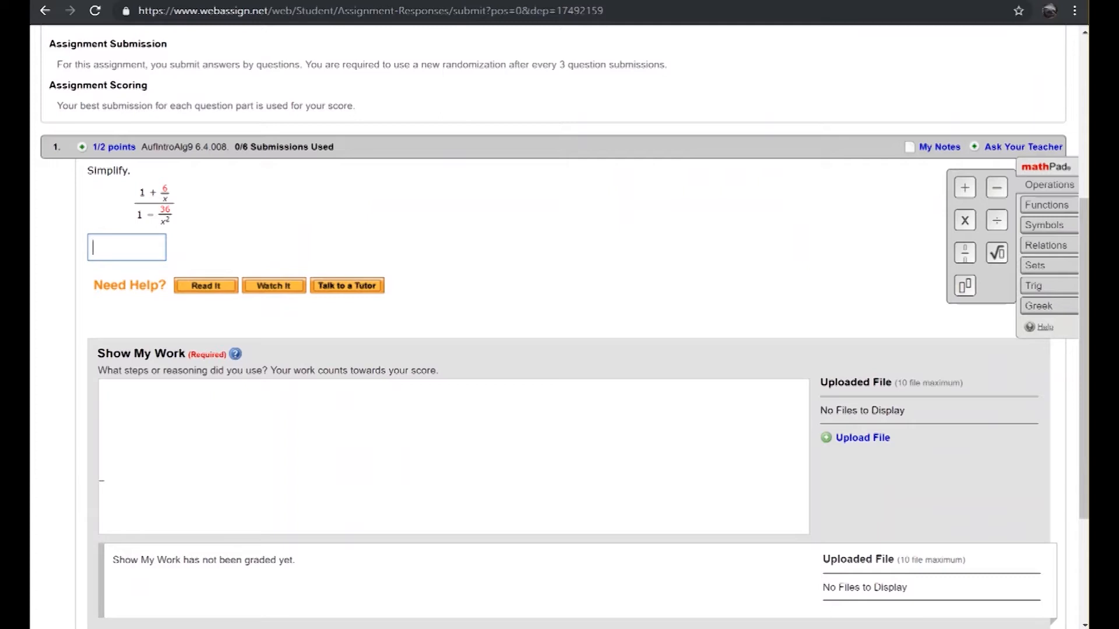
type("x/x −")
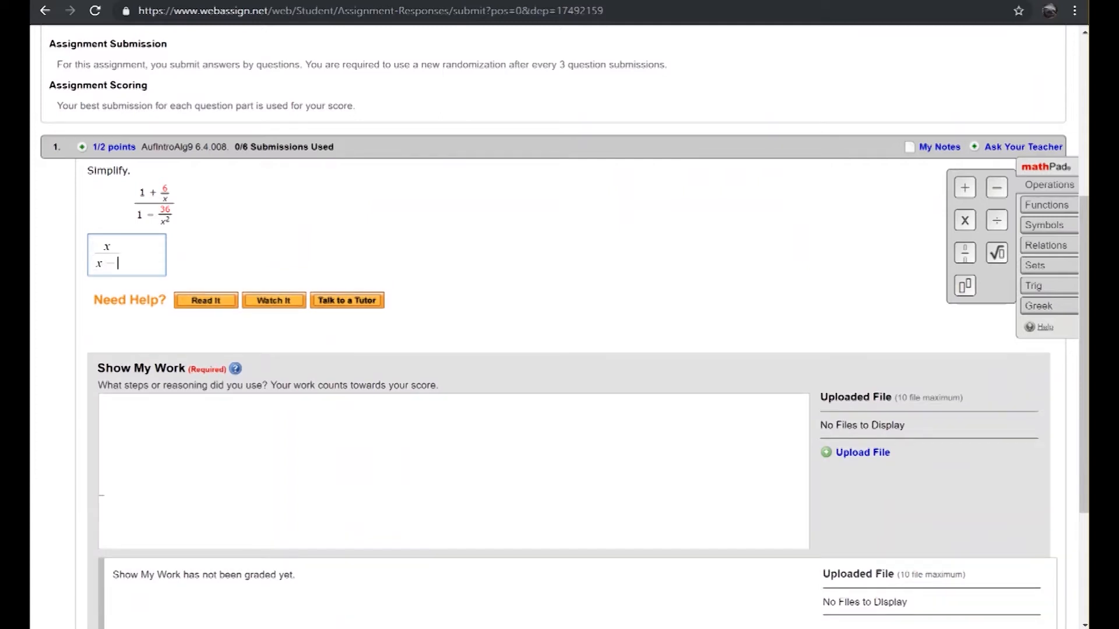
type("6")
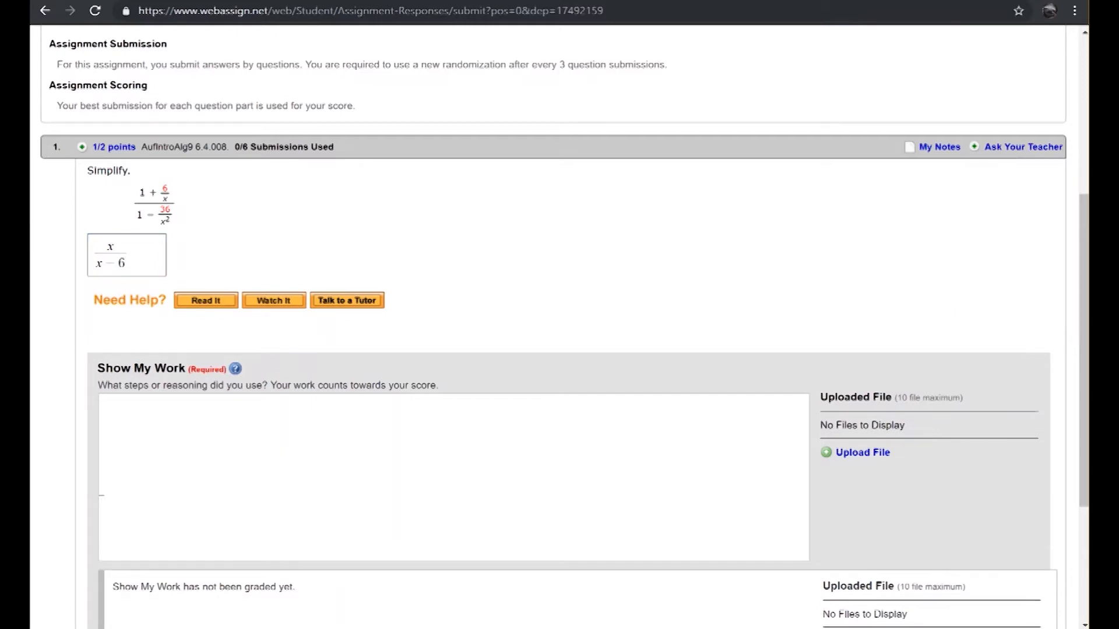
- Finish the answer and click into question 1's Show My Work text area
left_click(453, 478)
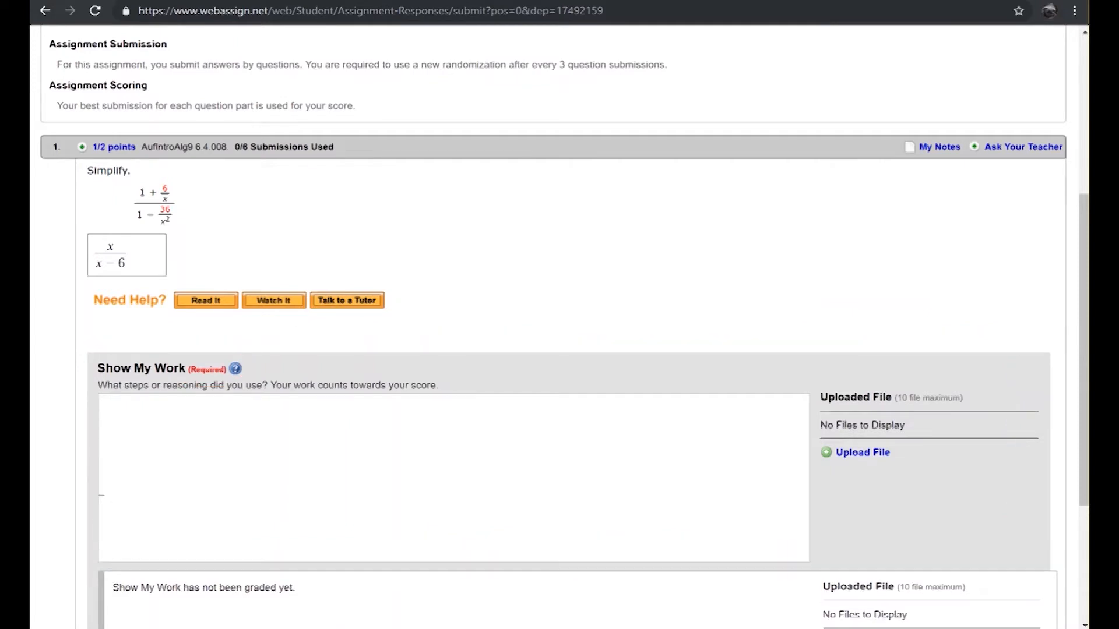
left_click(453, 464)
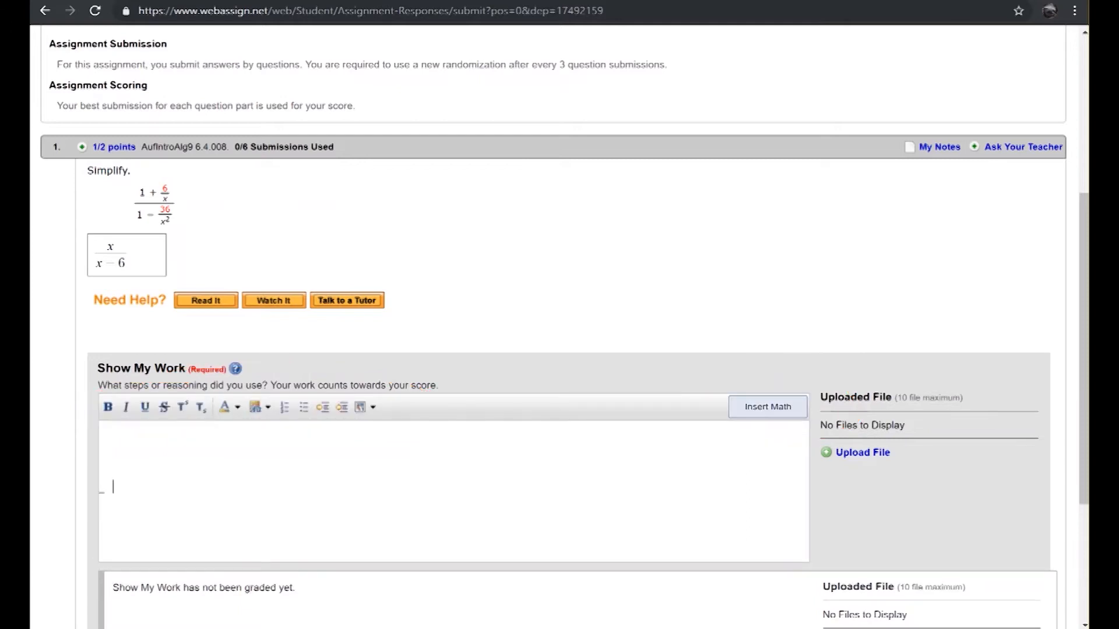
- In math entry, build the fraction (1 + 6/x)/(1 − 36/x²) followed by '='
left_click(767, 406)
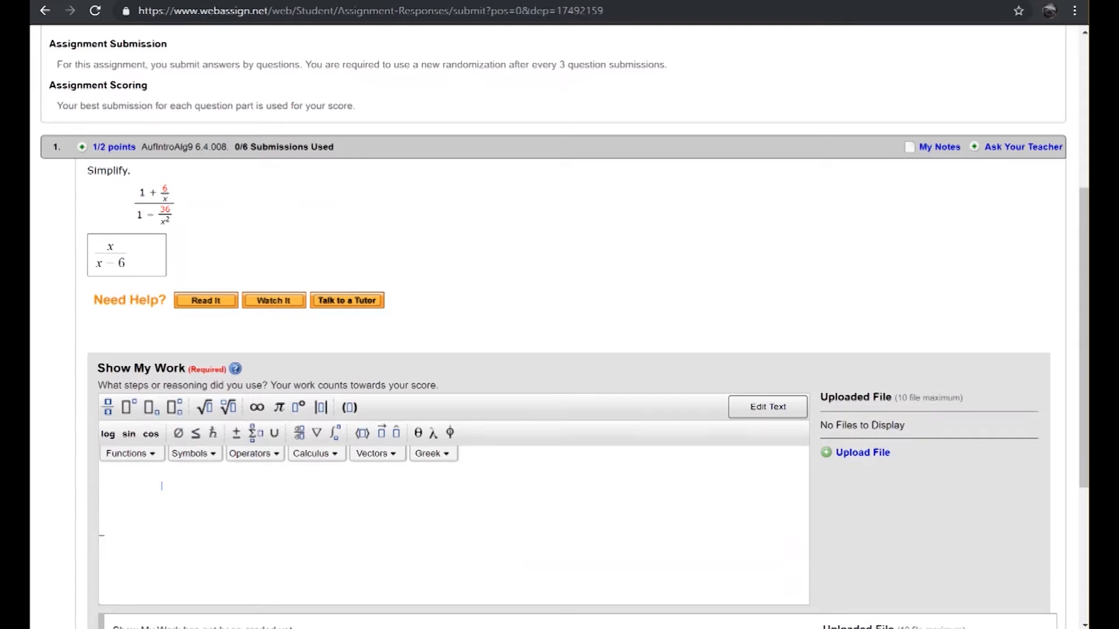
left_click(107, 407)
type("1 + 6/x")
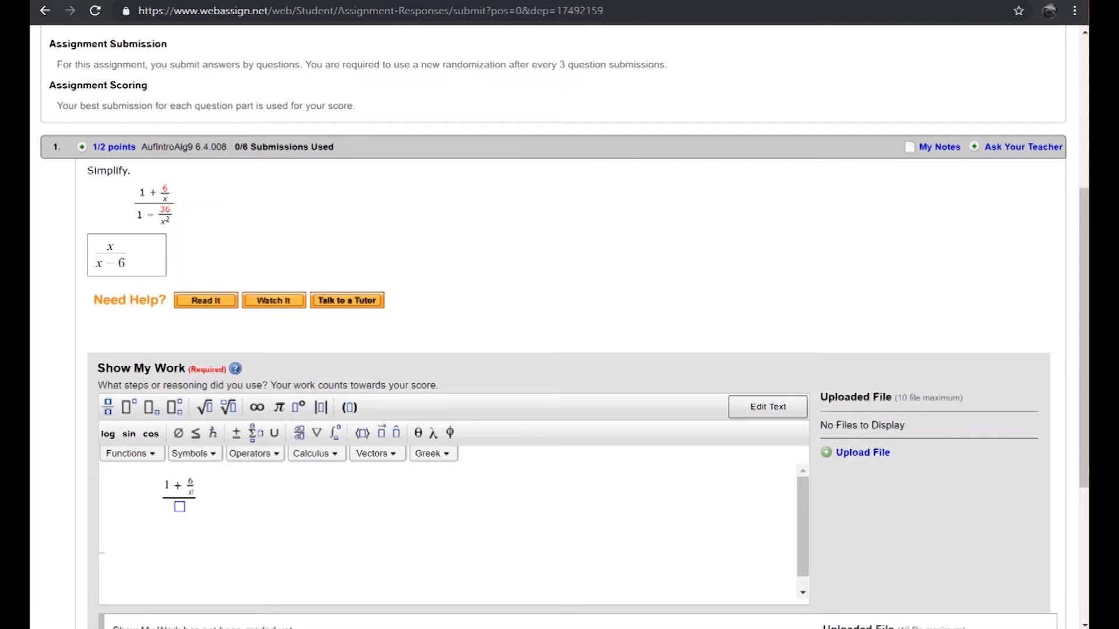
left_click(179, 506)
type("1 − 36/x^2")
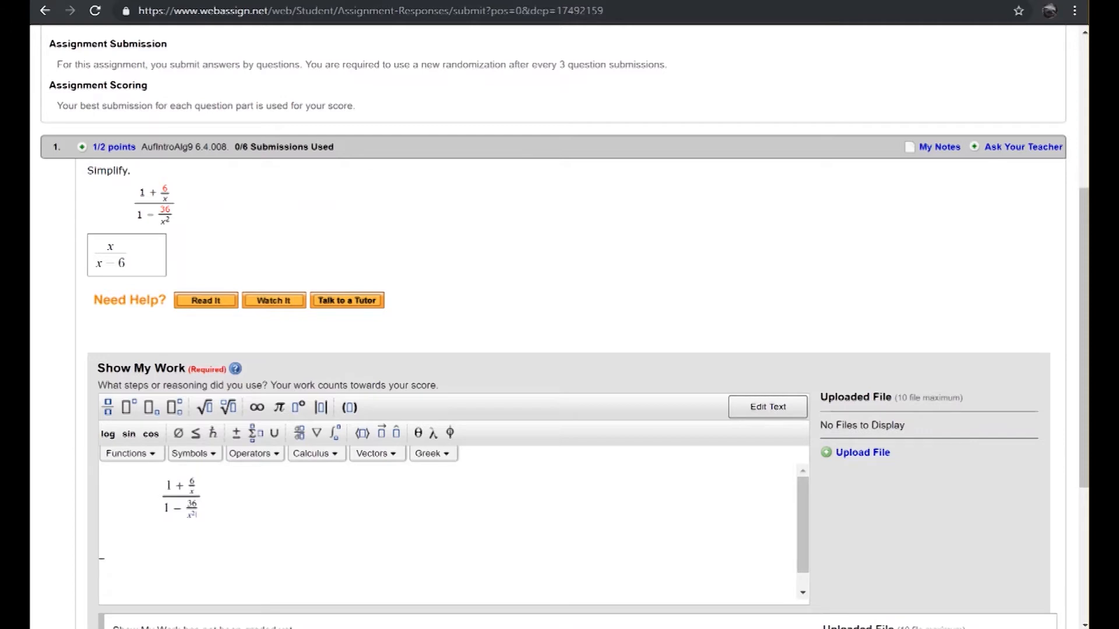
type("=")
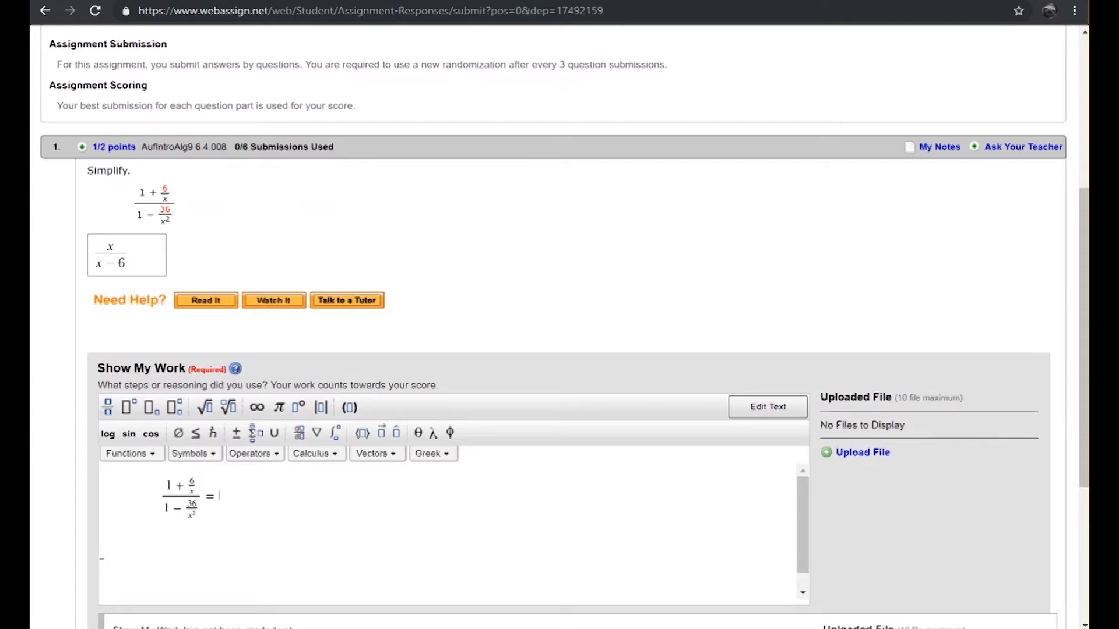
- Insert a second fraction with x over x − 6
left_click(107, 407)
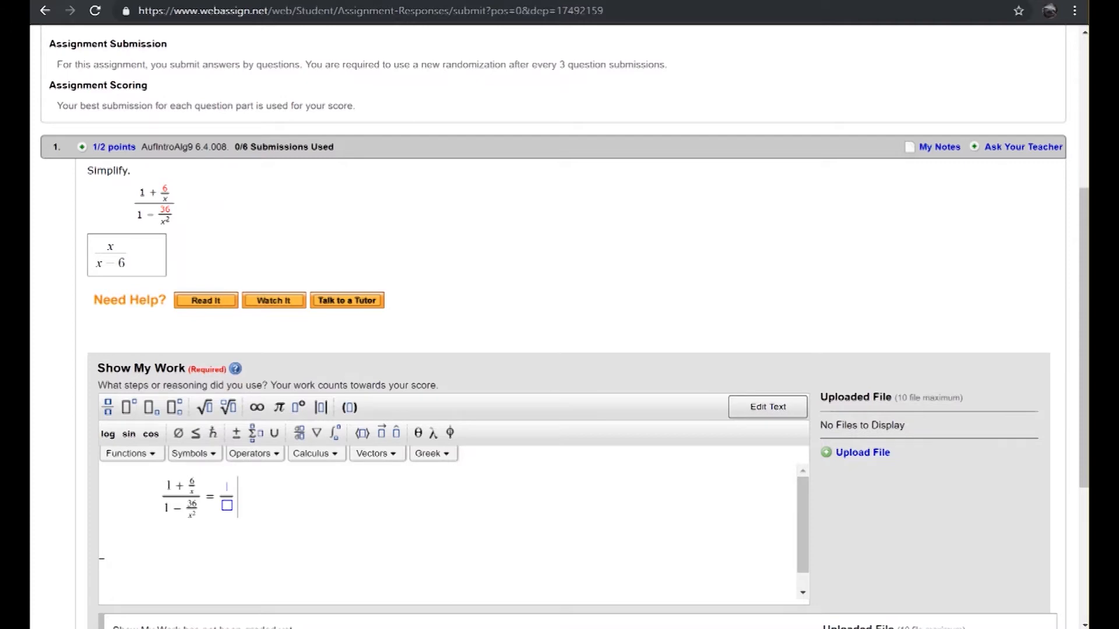
type("x")
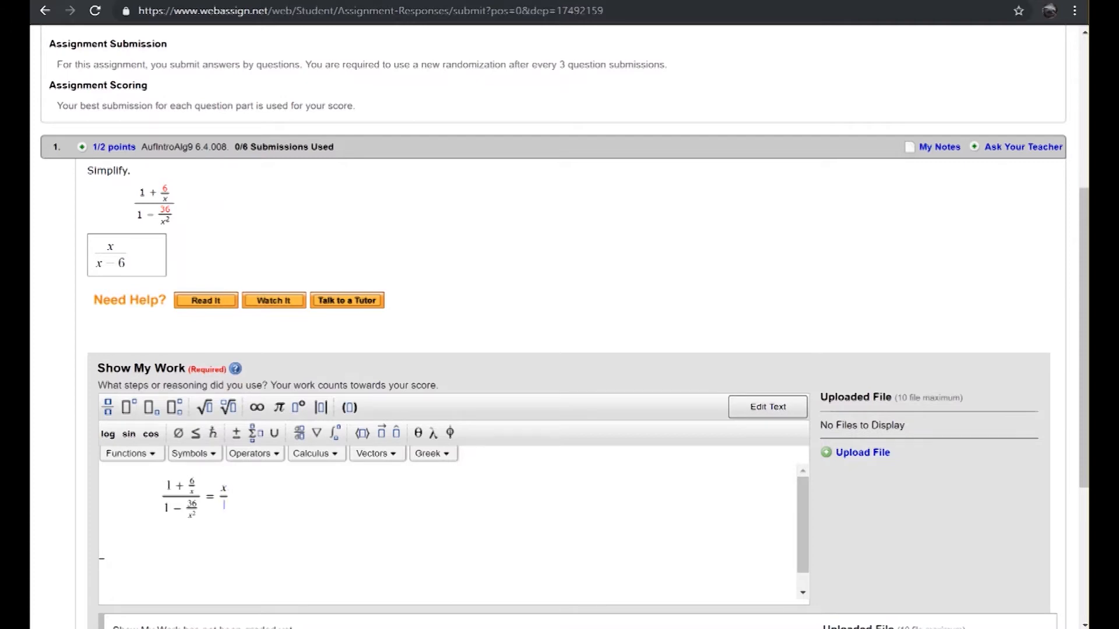
type("x -")
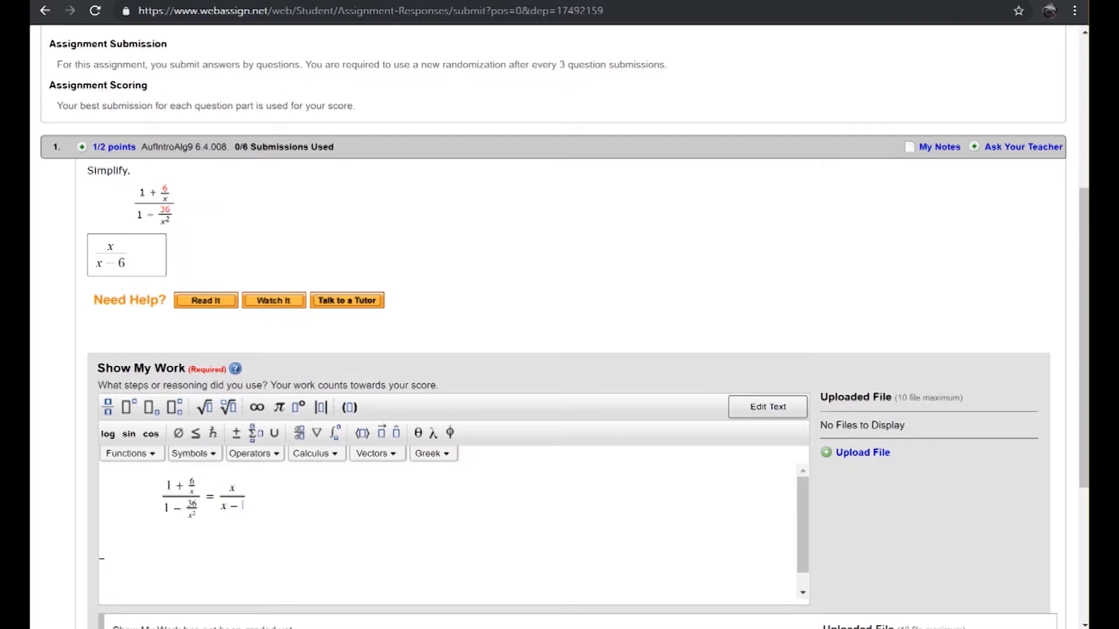
type("6)")
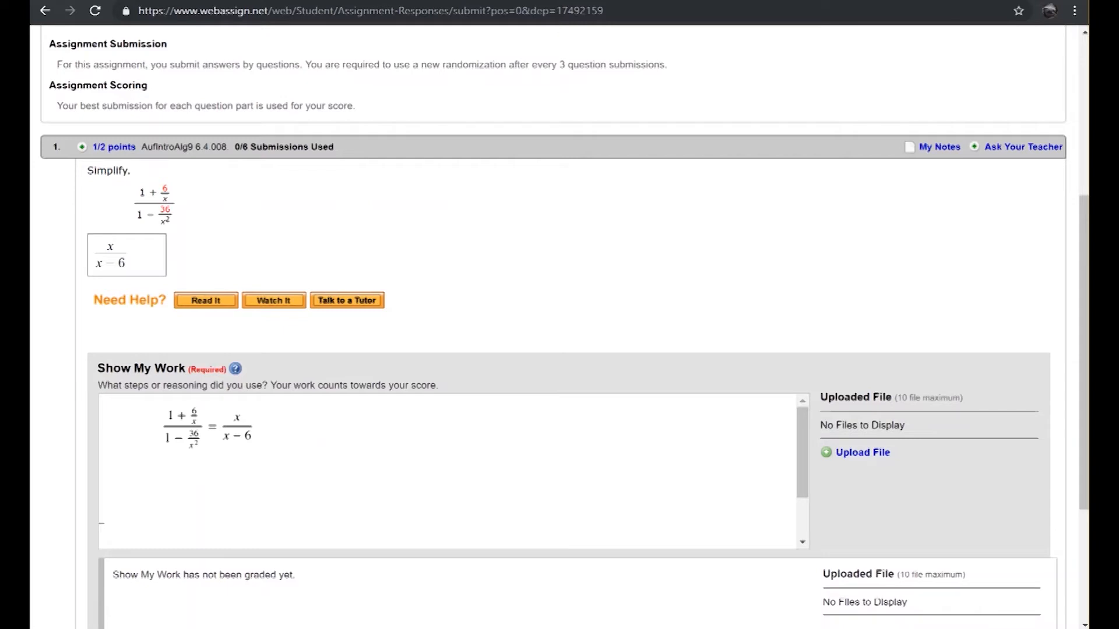
- Upload 1.png from the Desktop as handwritten work
left_click(862, 452)
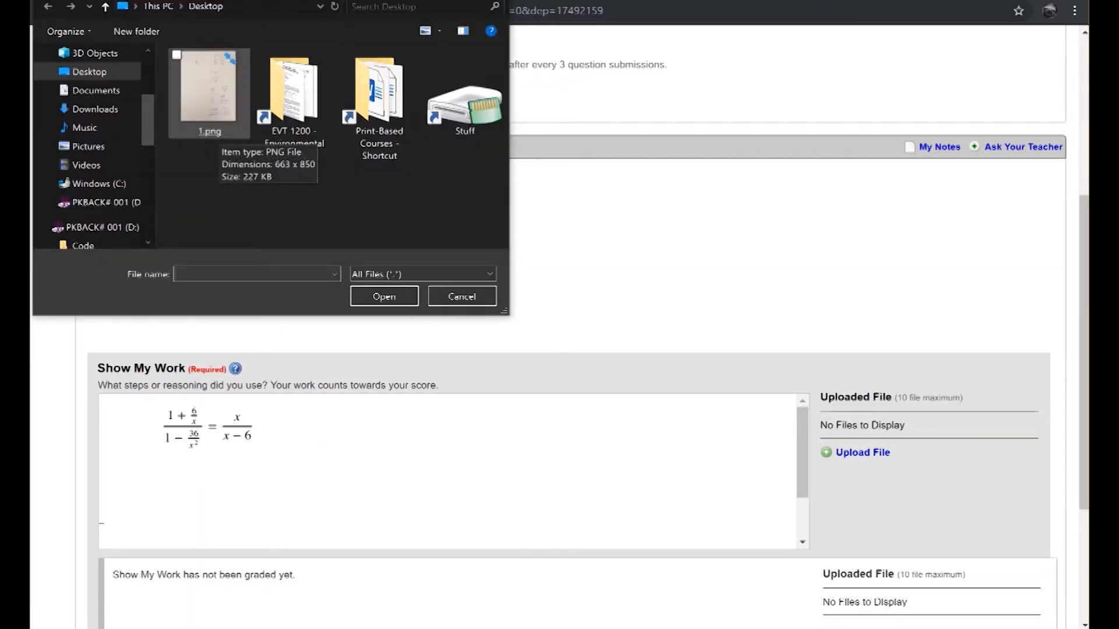
left_click(384, 296)
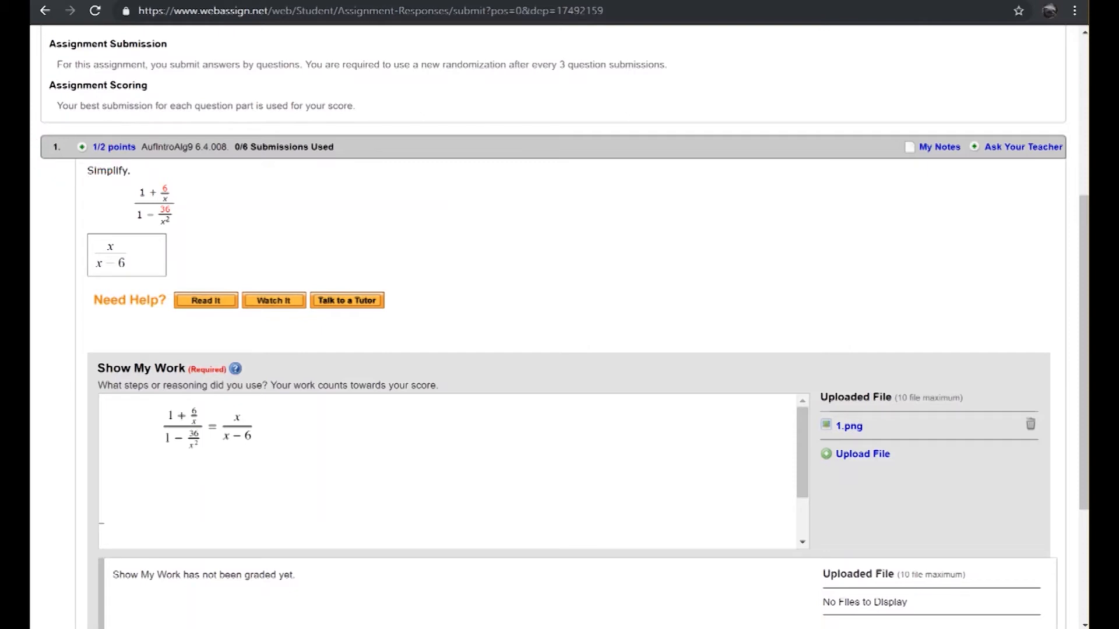
- View the Question #1 solution video on YouTube, then return to WebAssign
left_click(450, 471)
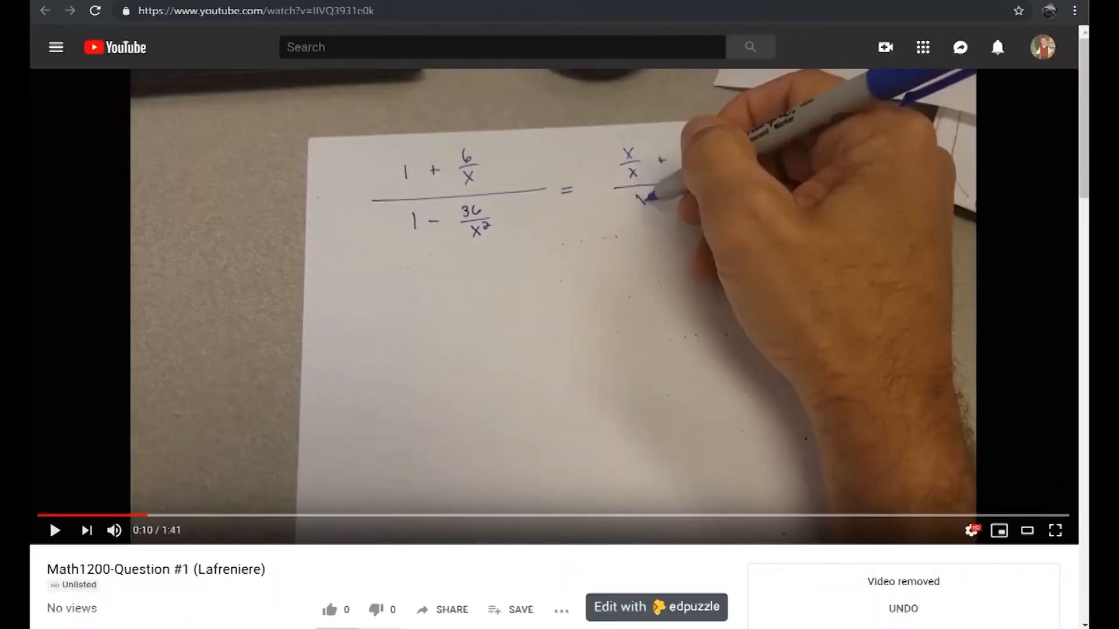
left_click(442, 609)
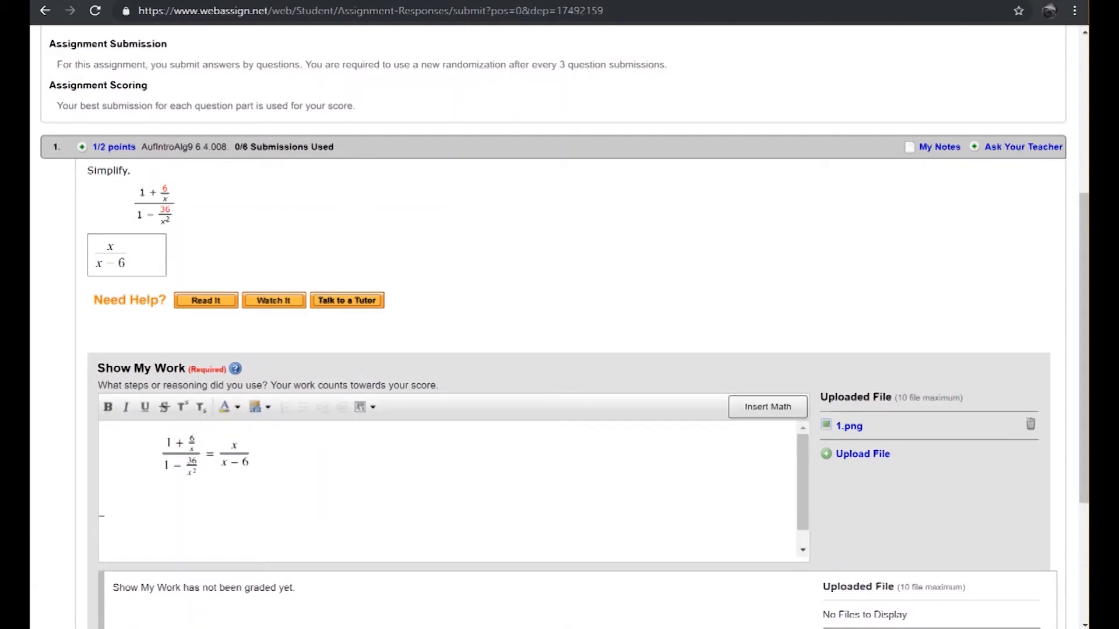
type("https://youtu.be/IIVQ3931e0k")
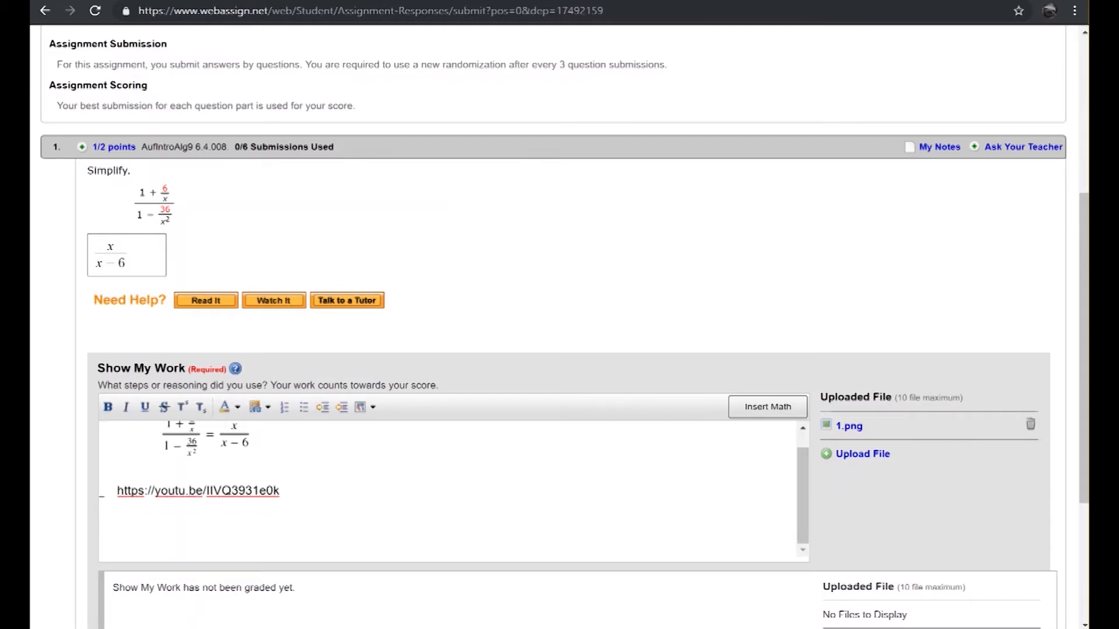
scroll("down", 3)
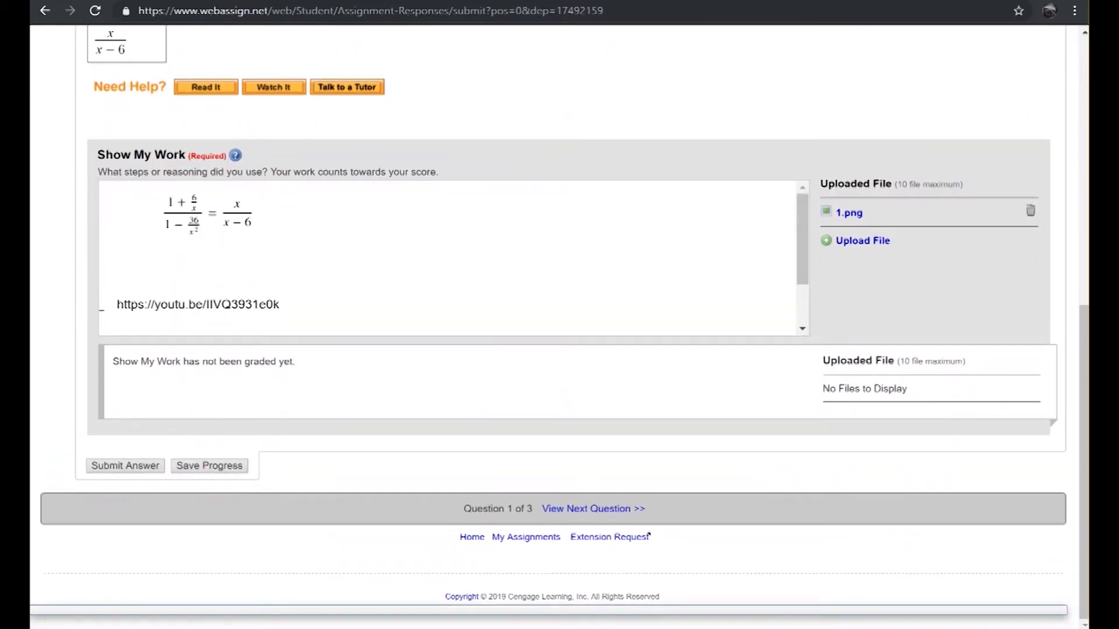
left_click(124, 465)
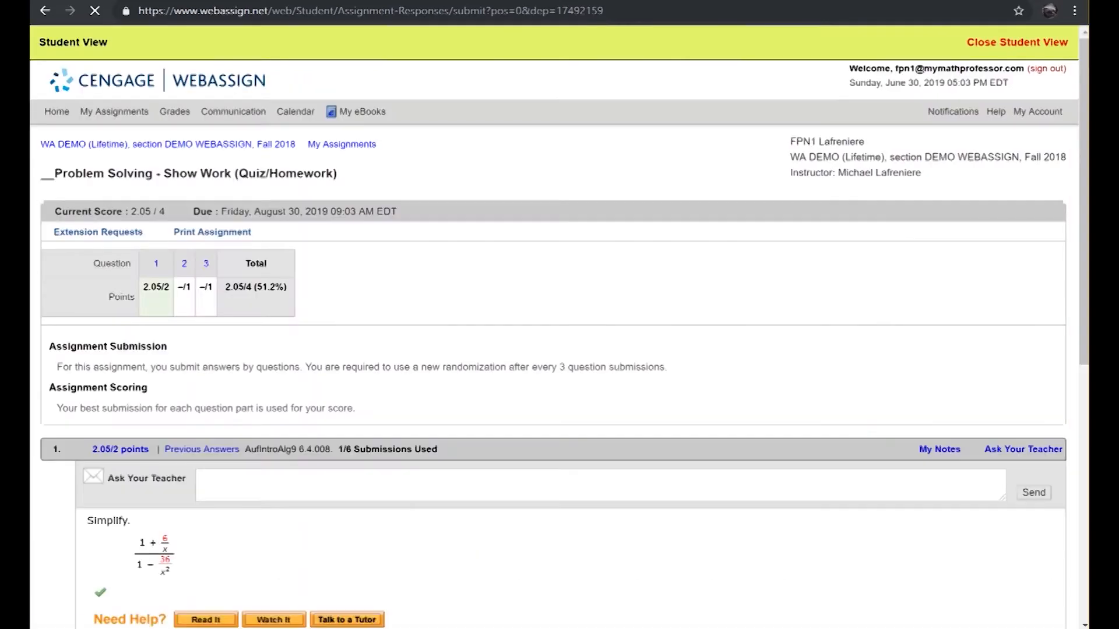
scroll("down", 3)
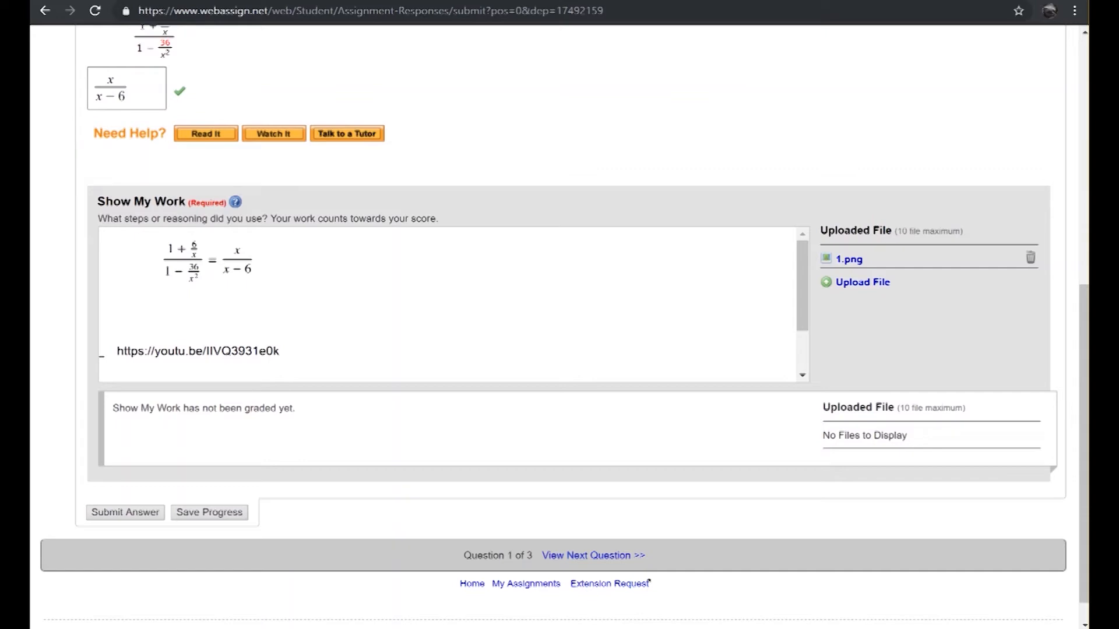
- Scroll up to the instructor Grade Answers page for the Show Work assignment
scroll("up", 3)
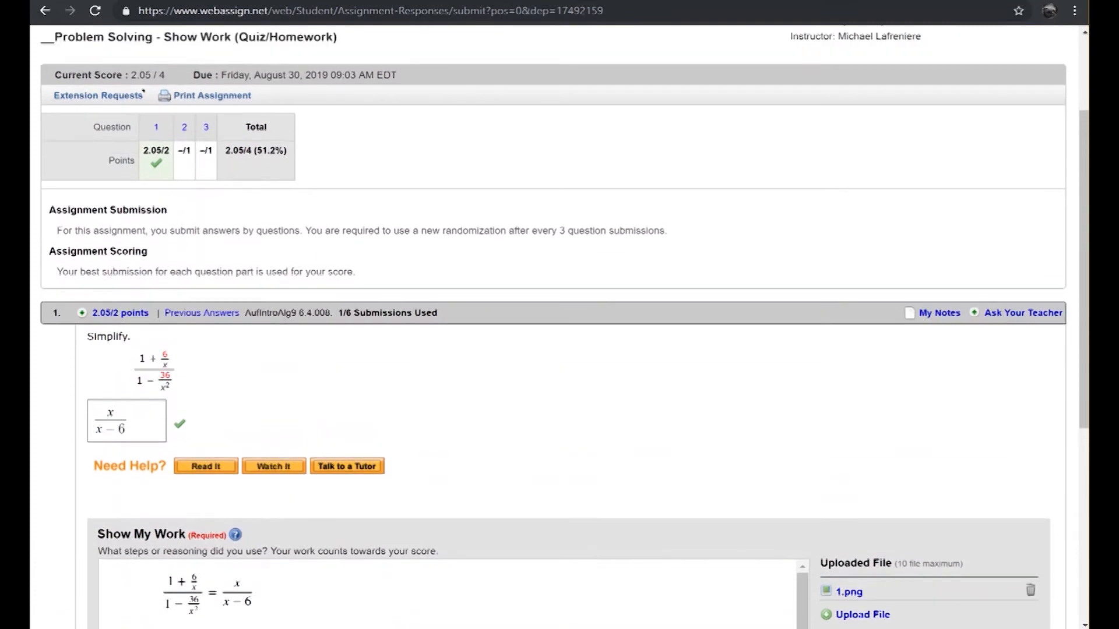
scroll("up", 3)
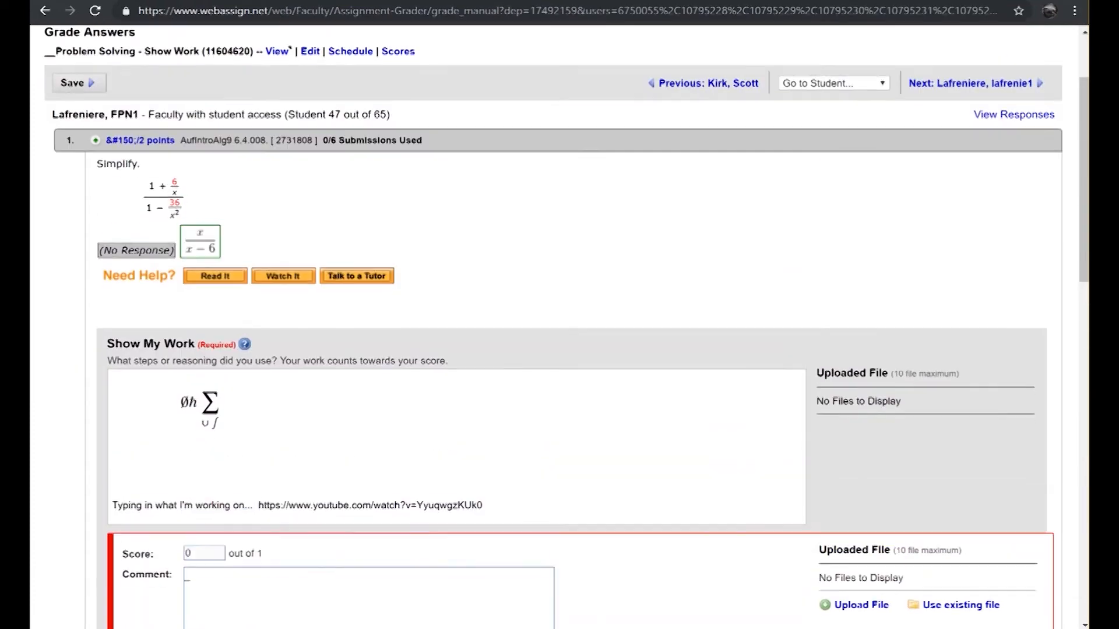
scroll("up", 3)
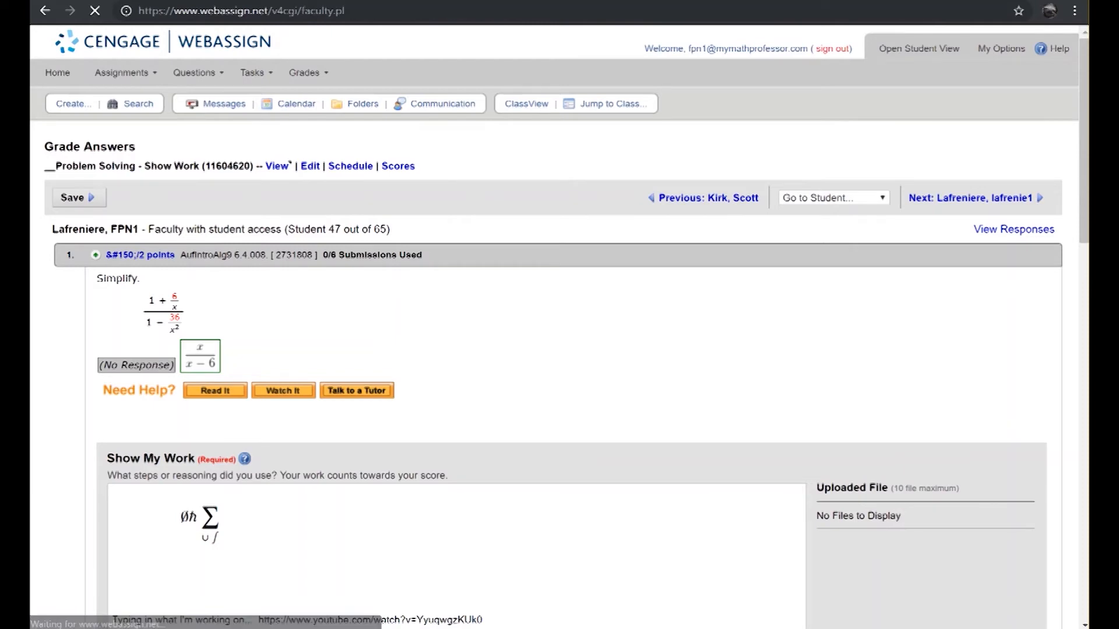
- From ClassView, open scores for __Problem Solving - Show Work
left_click(526, 103)
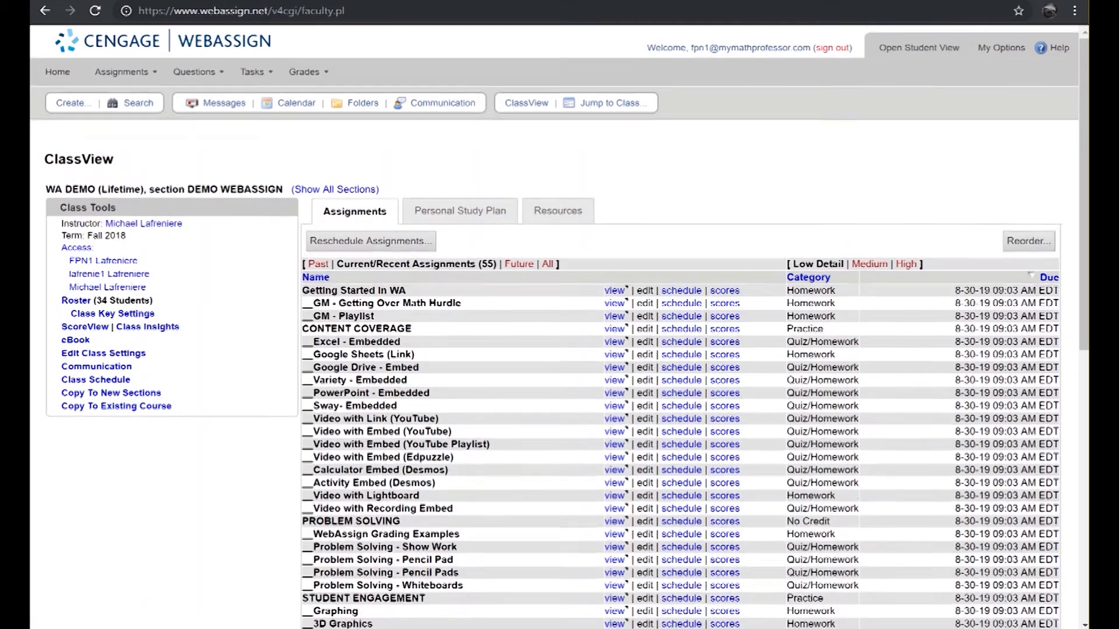
scroll("down", 3)
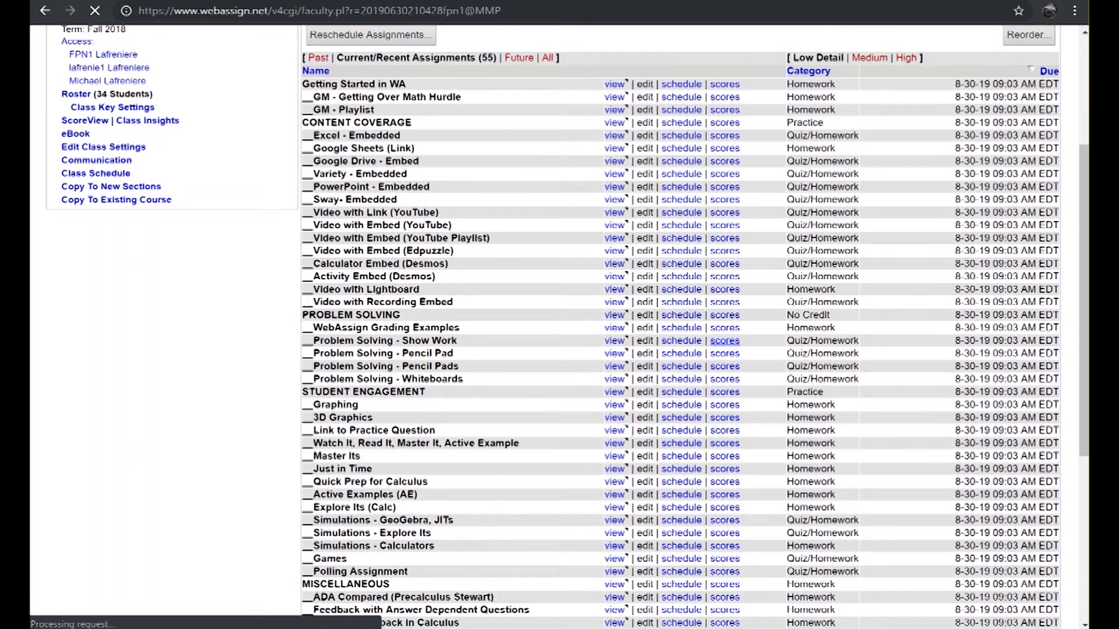
left_click(724, 340)
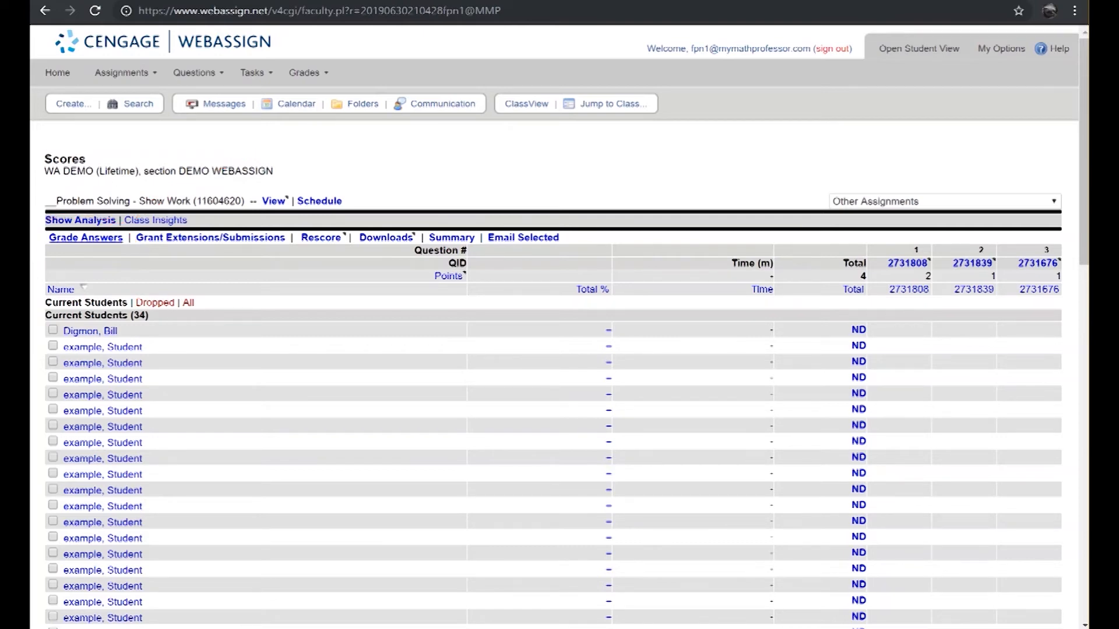
- Toggle Student Names to Hide and back to Show, then start grading
left_click(85, 238)
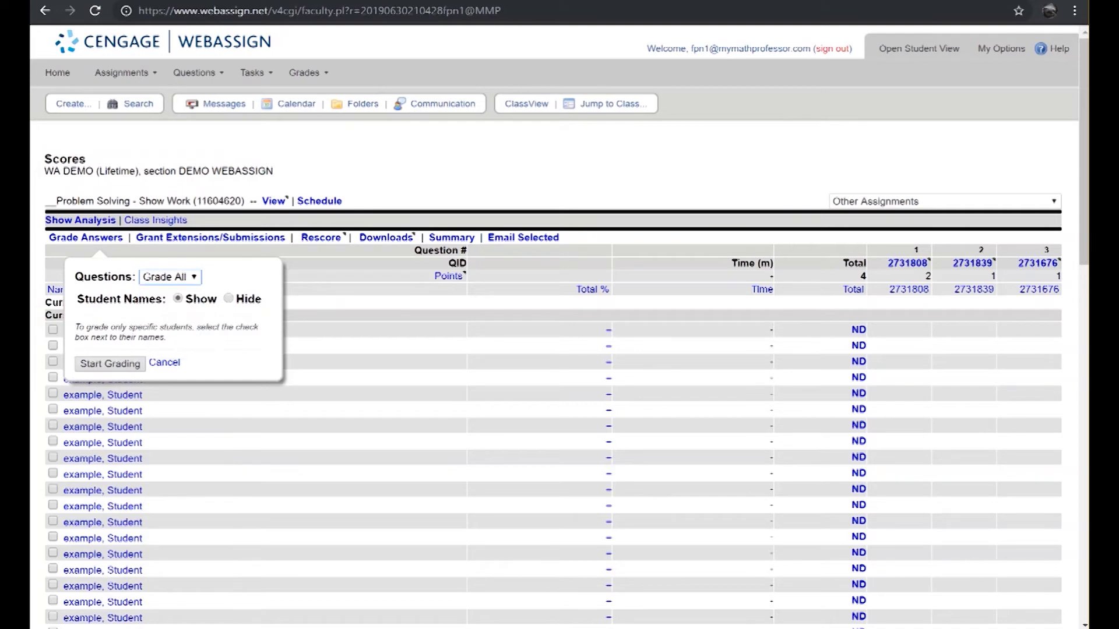
left_click(228, 298)
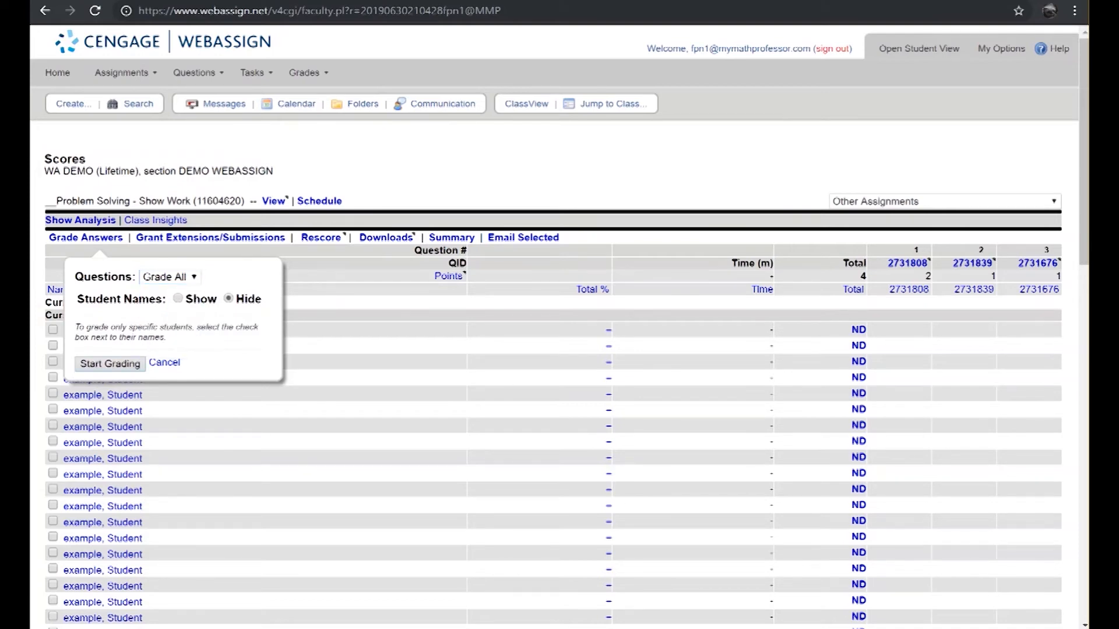
left_click(110, 363)
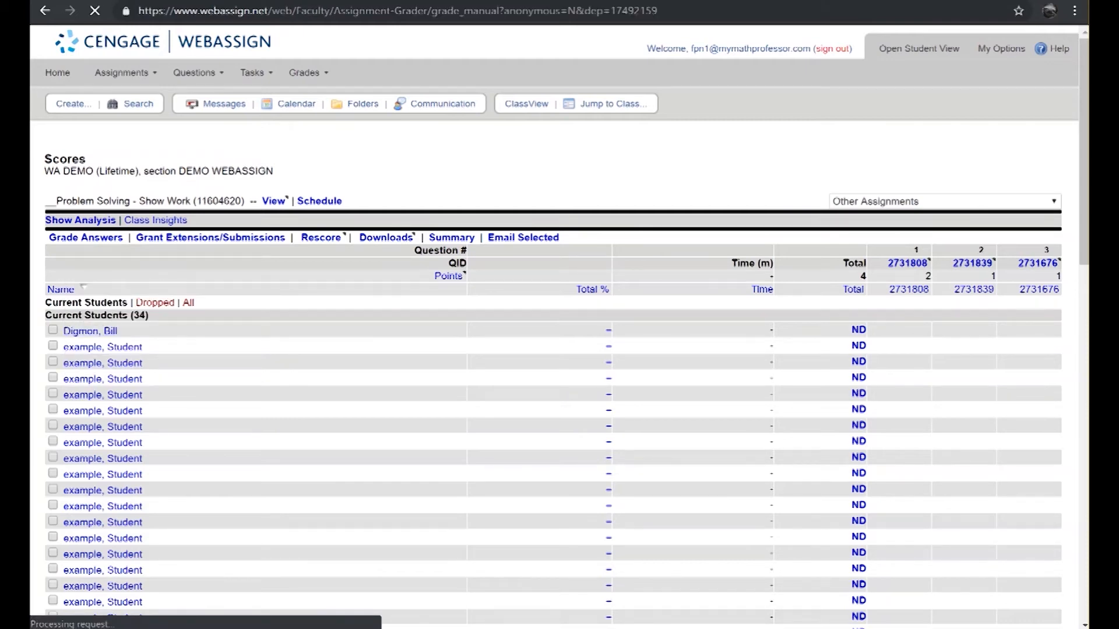
left_click(85, 237)
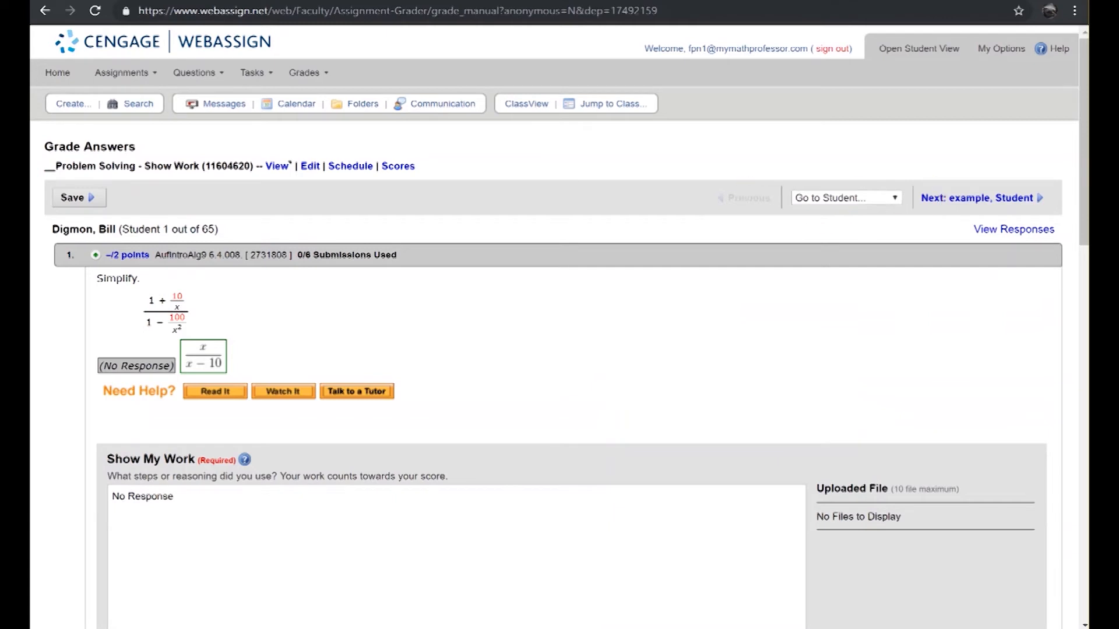
- Jump to the faculty test student and scroll to question 1's Show My Work
left_click(845, 197)
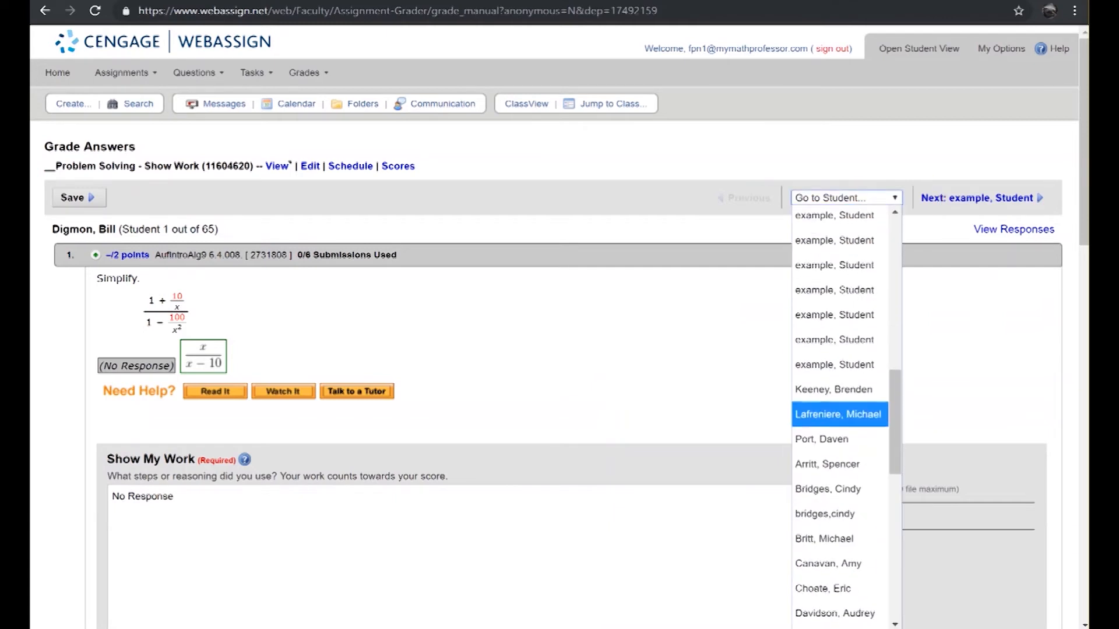
scroll("down", 3)
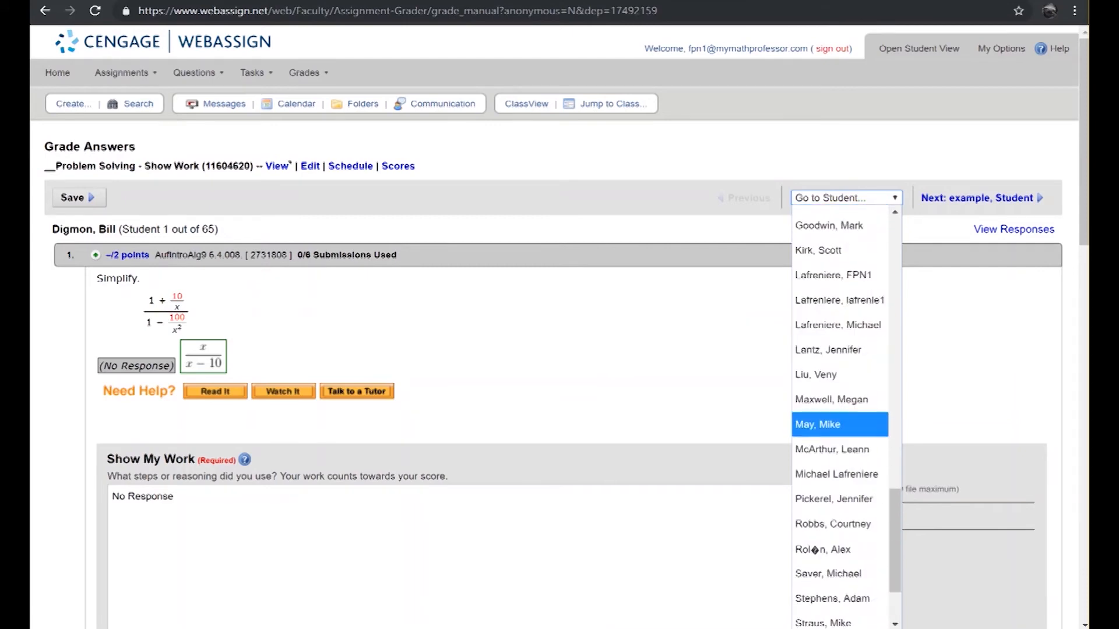
left_click(832, 275)
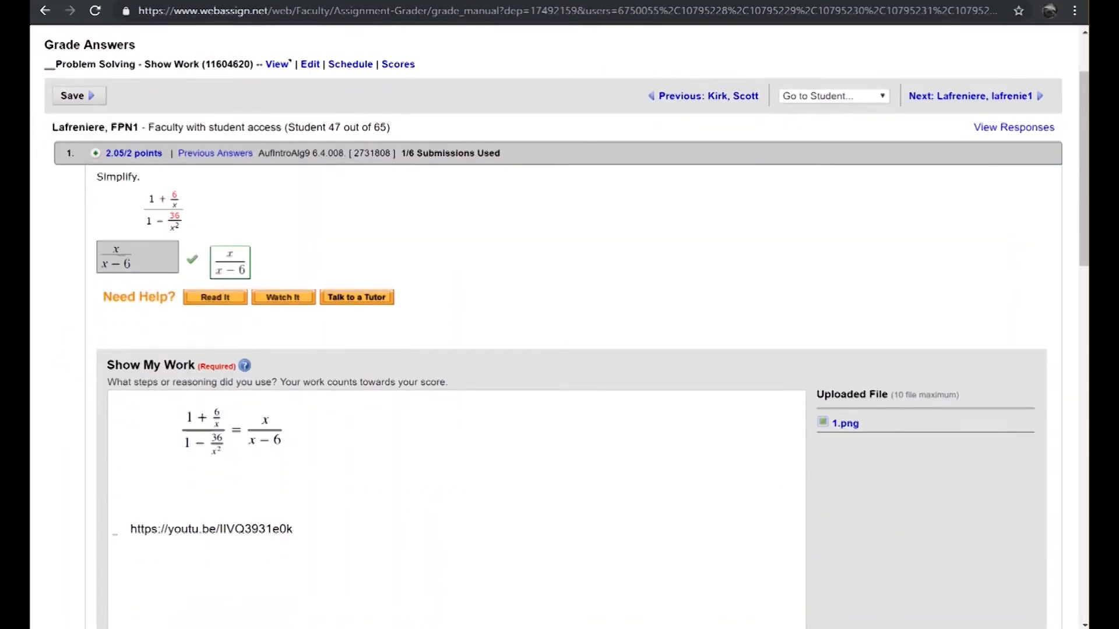
scroll("down", 3)
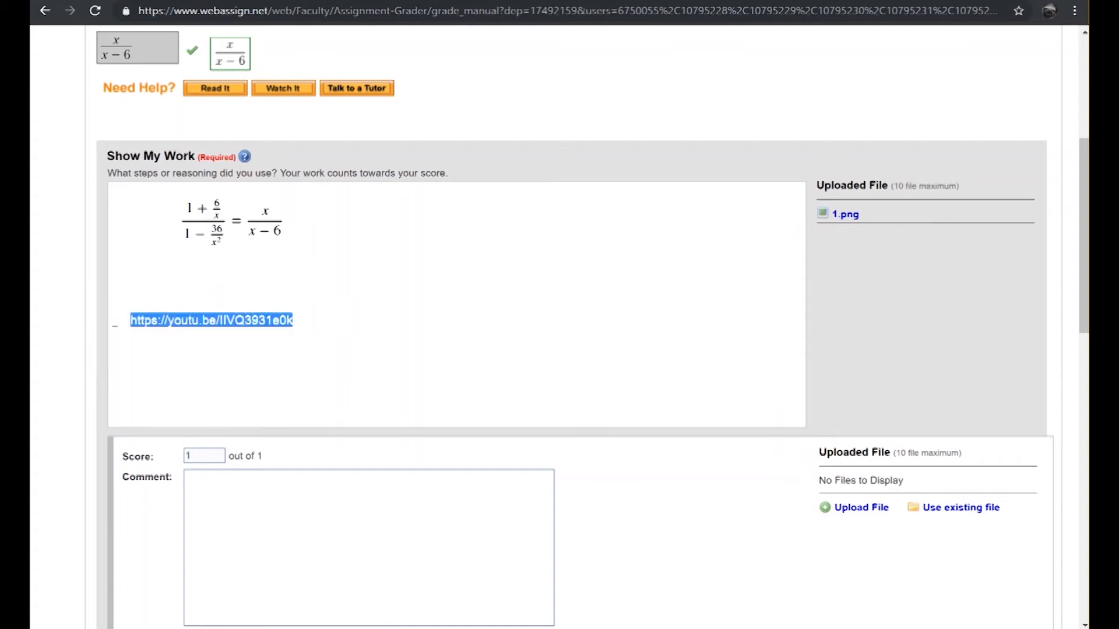
- Open the student's YouTube link via right-click, then return to the Score box
right_click(211, 320)
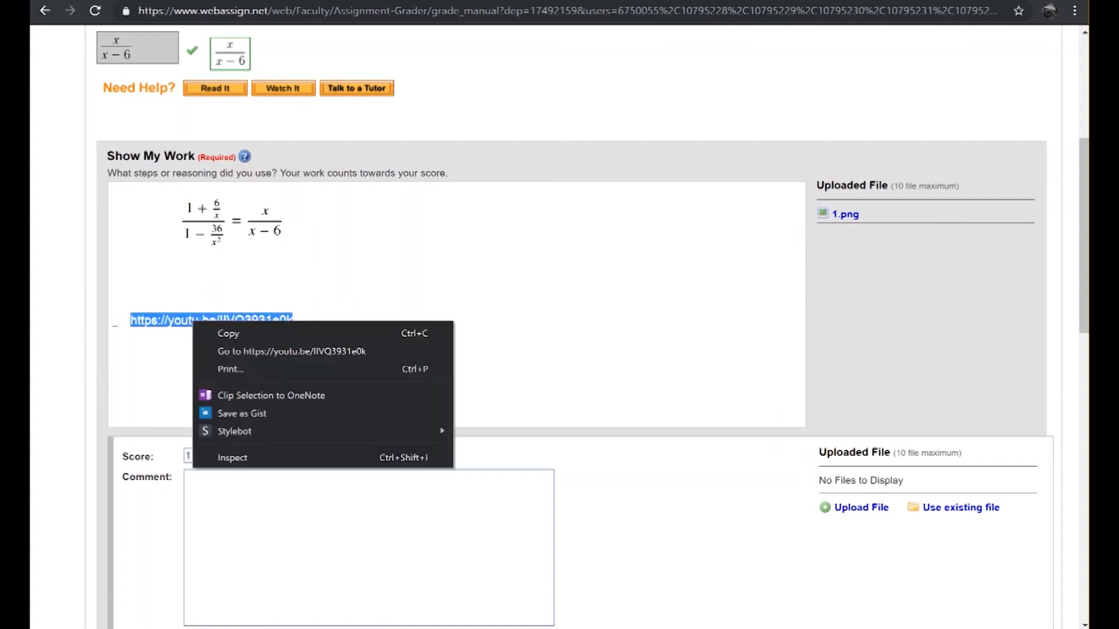
mouse_move(290, 351)
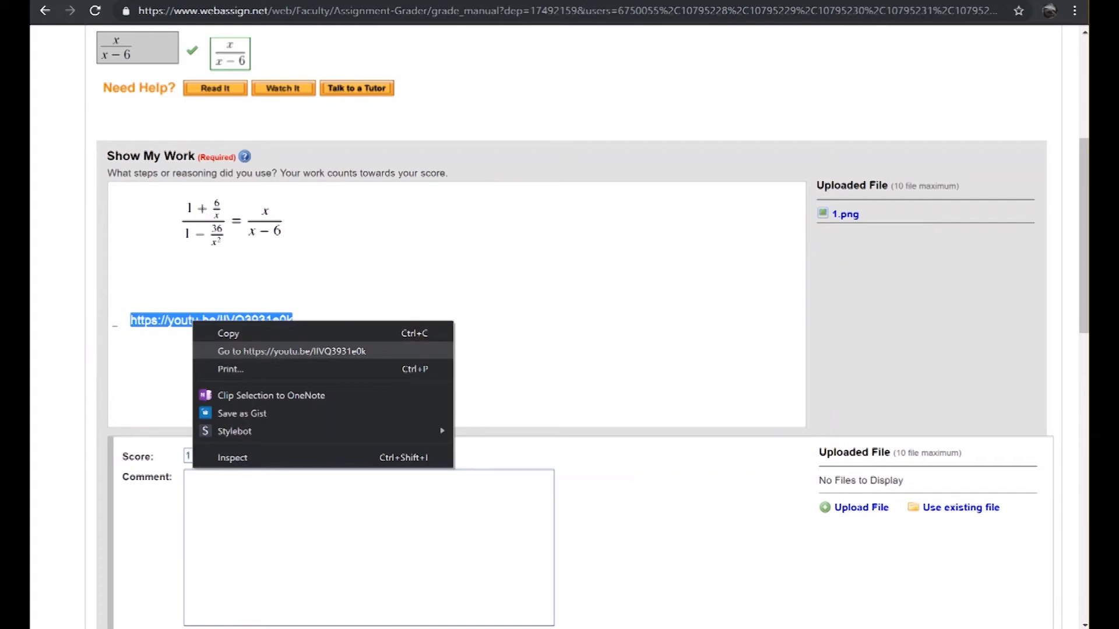
left_click(291, 351)
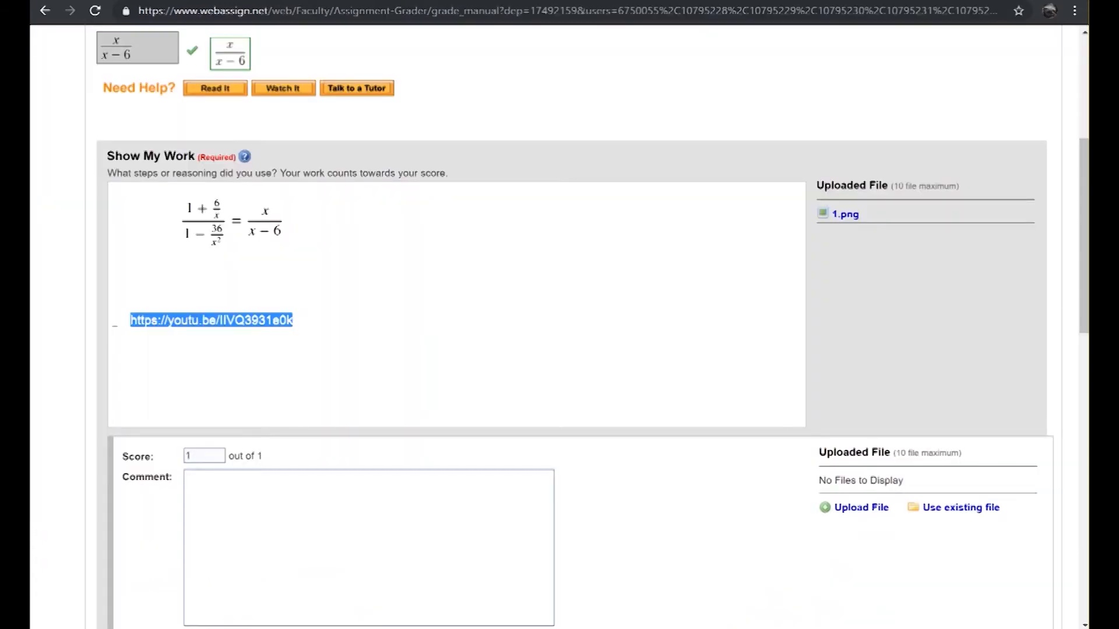
mouse_move(845, 213)
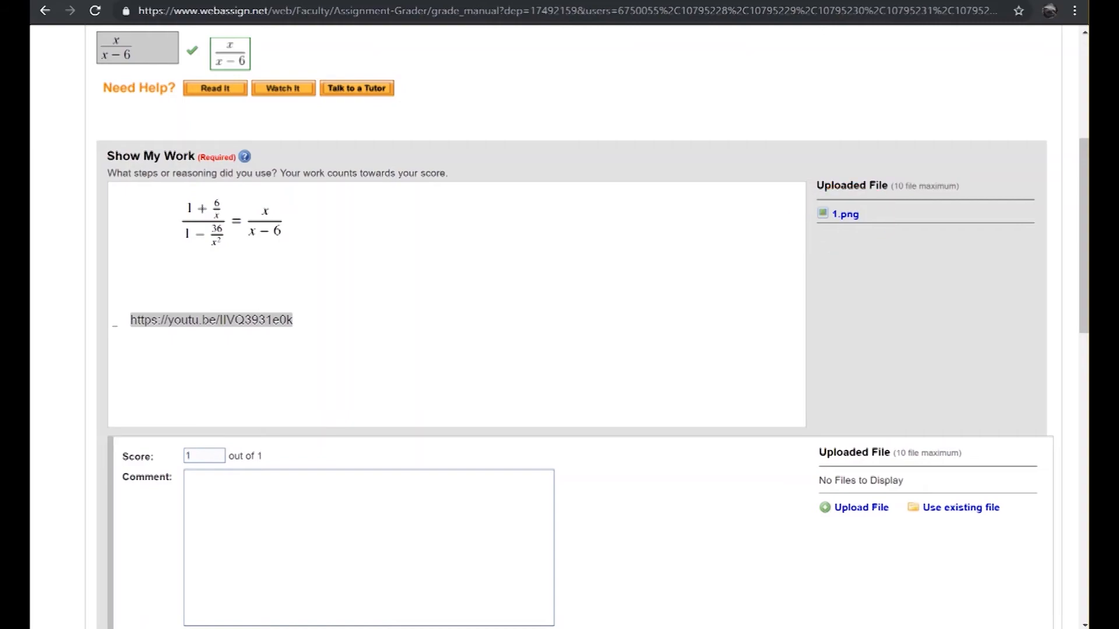
left_click(845, 214)
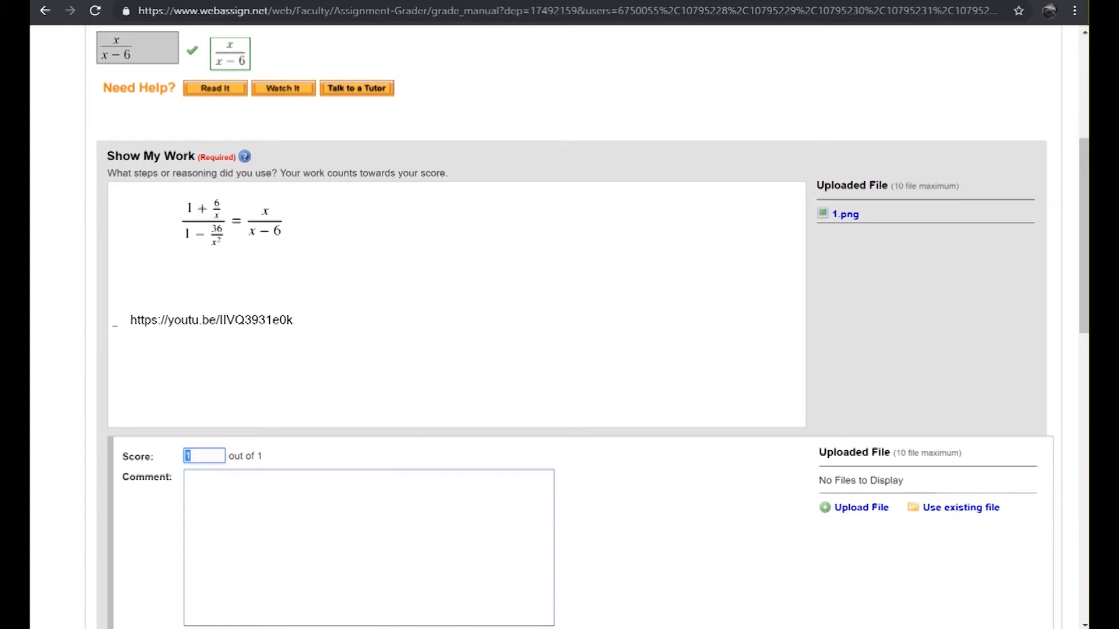
- Score question 1's shown work at 2 points and save the score
type("2")
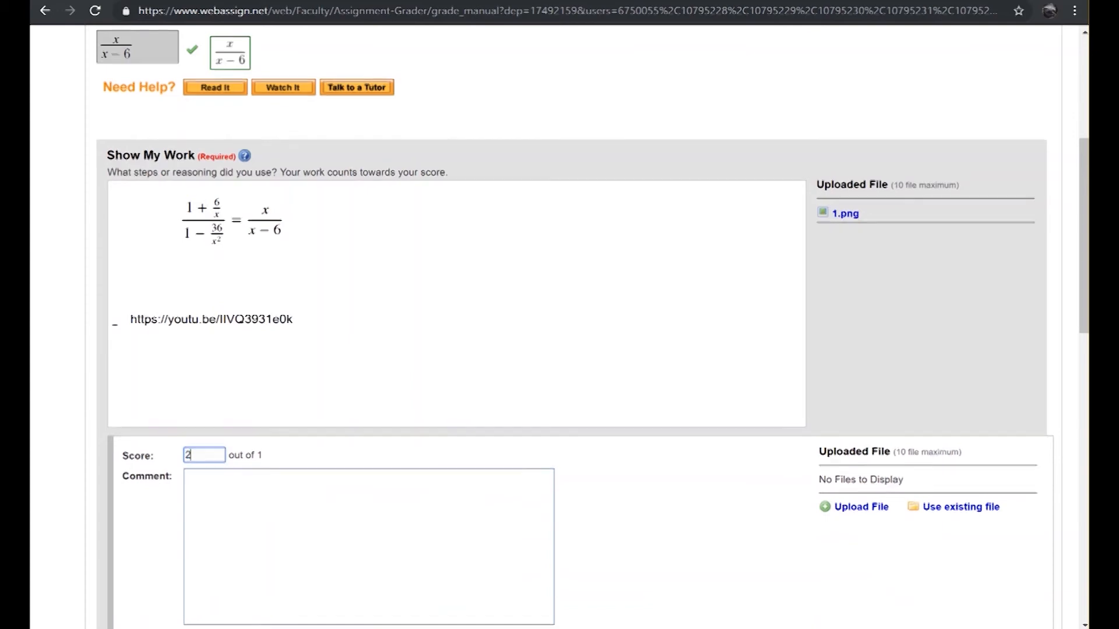
scroll("down", 3)
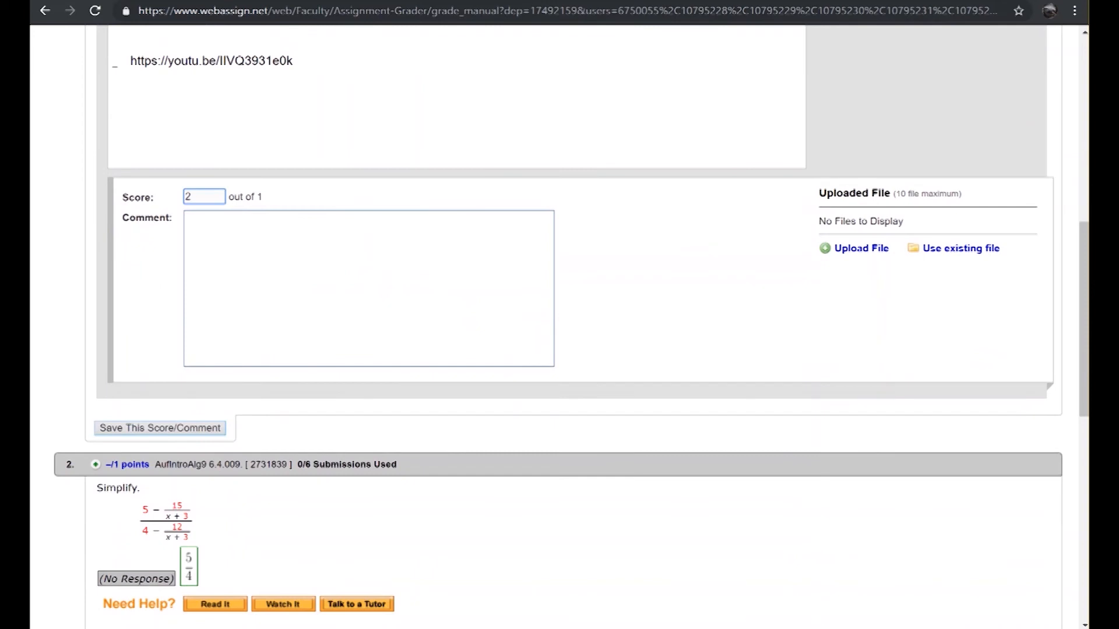
left_click(160, 428)
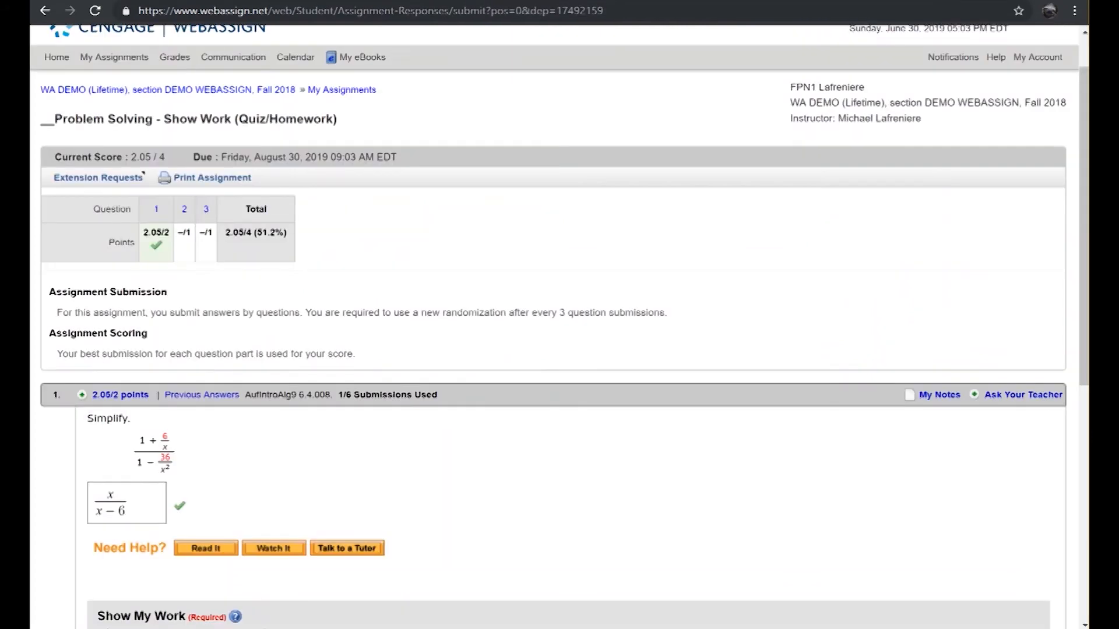
- Reload the student's assignment results and confirm the form resubmission
scroll("down", 3)
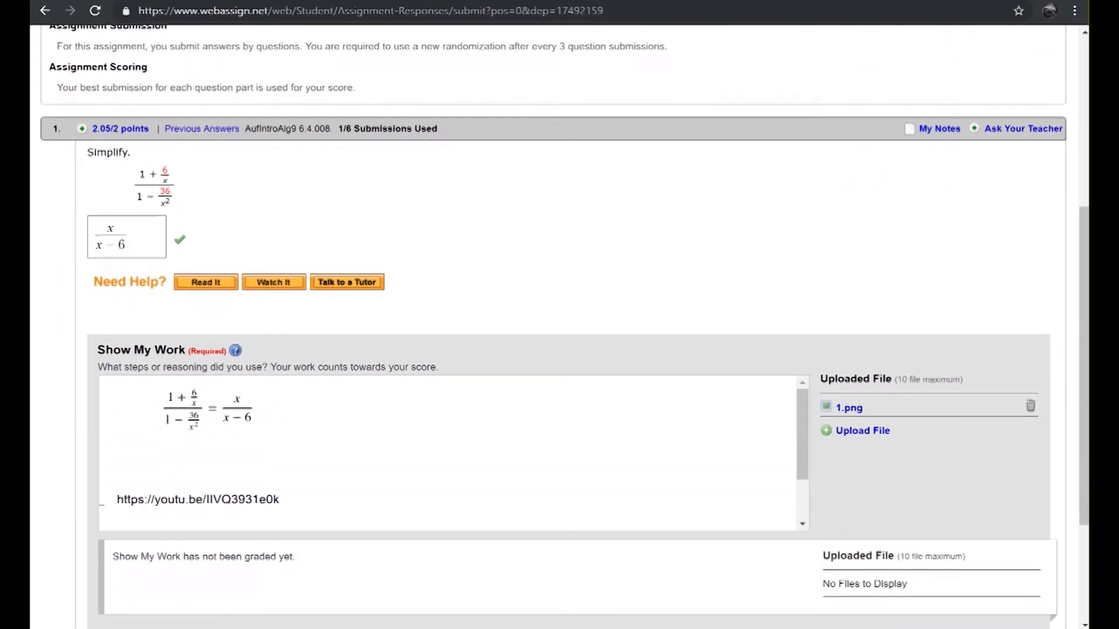
scroll("up", 3)
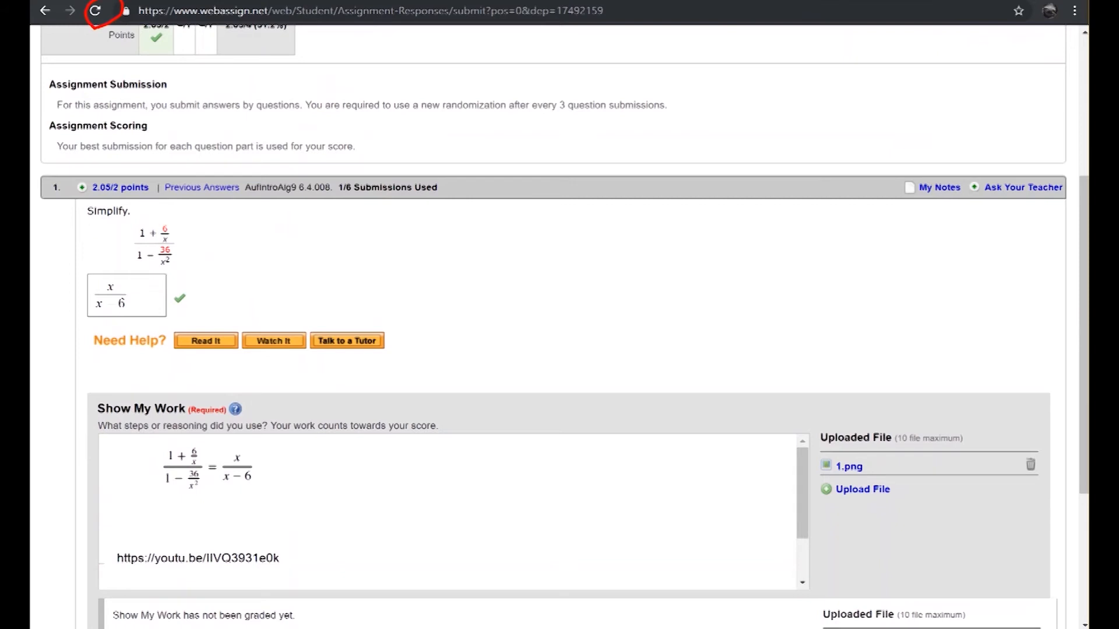
left_click(93, 11)
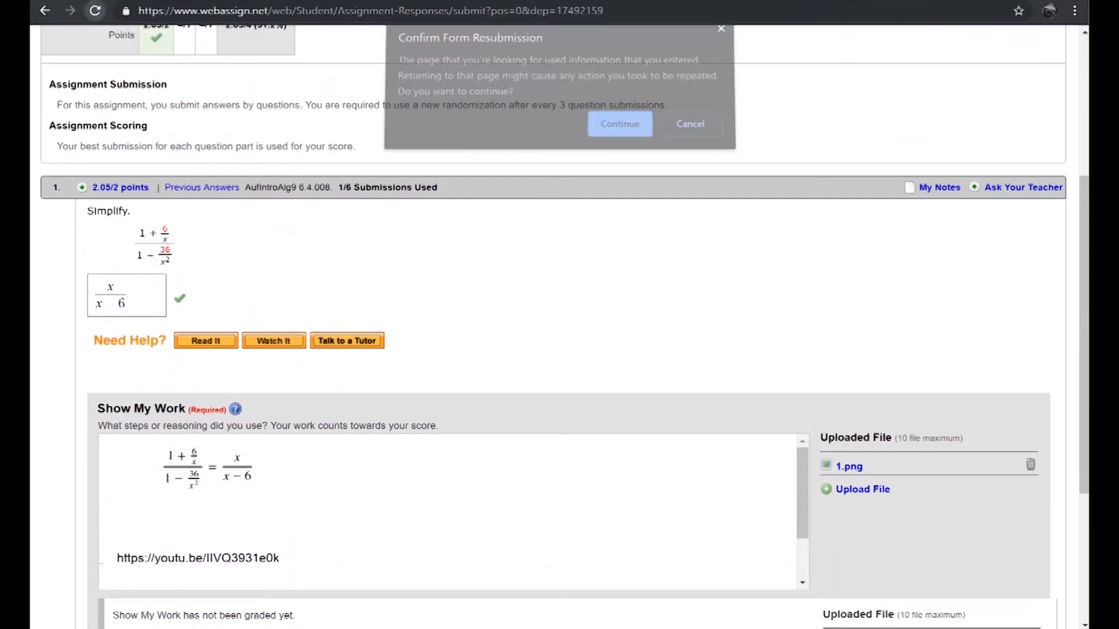
left_click(617, 123)
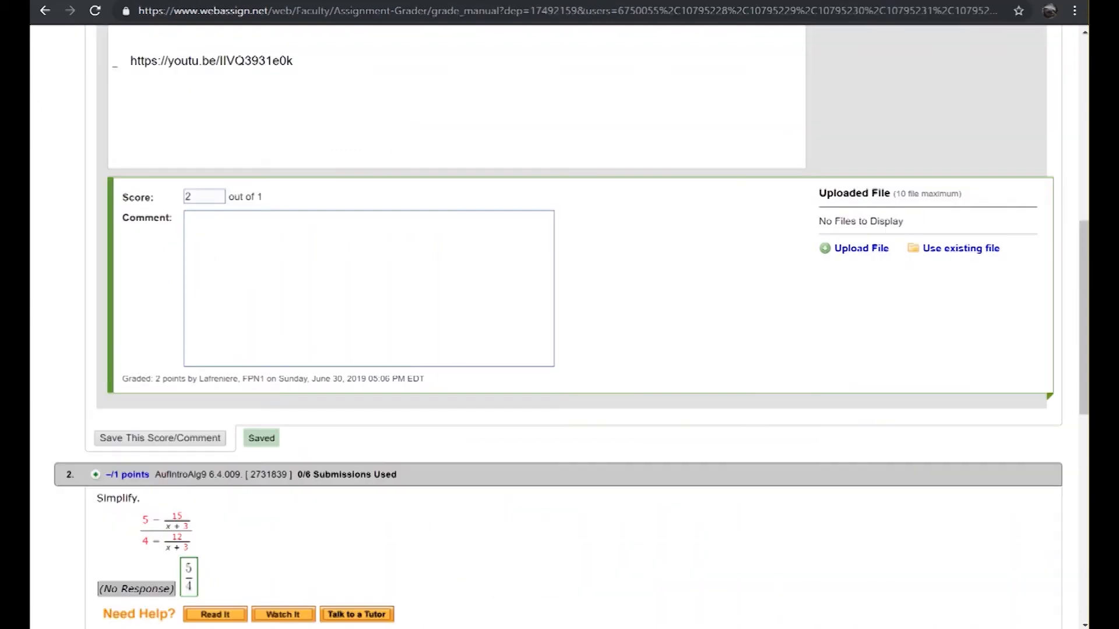
scroll("up", 3)
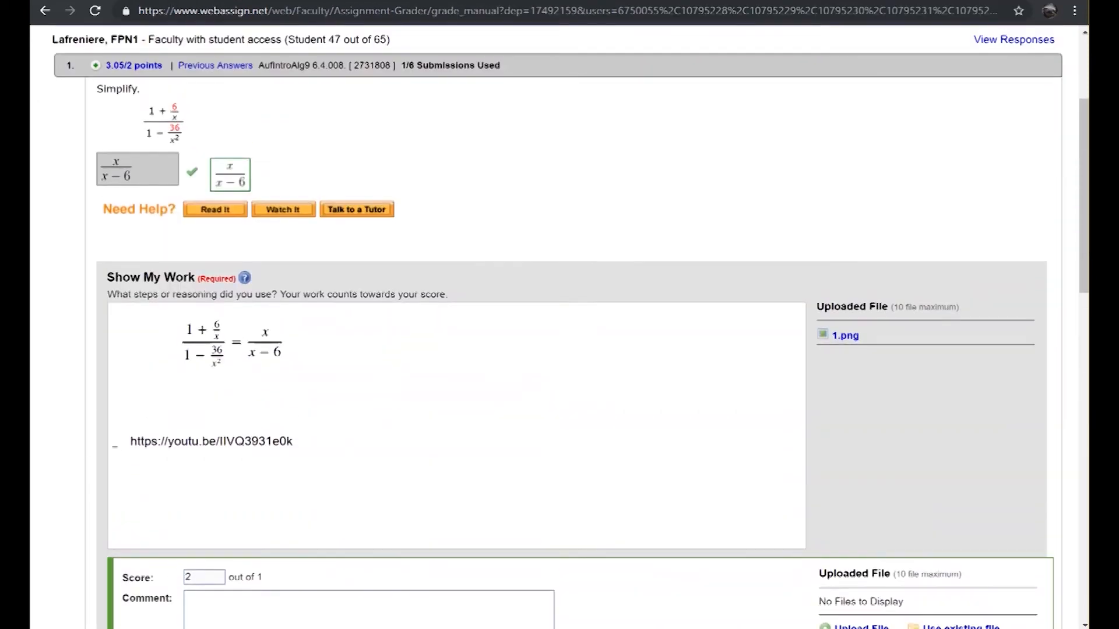
scroll("up", 3)
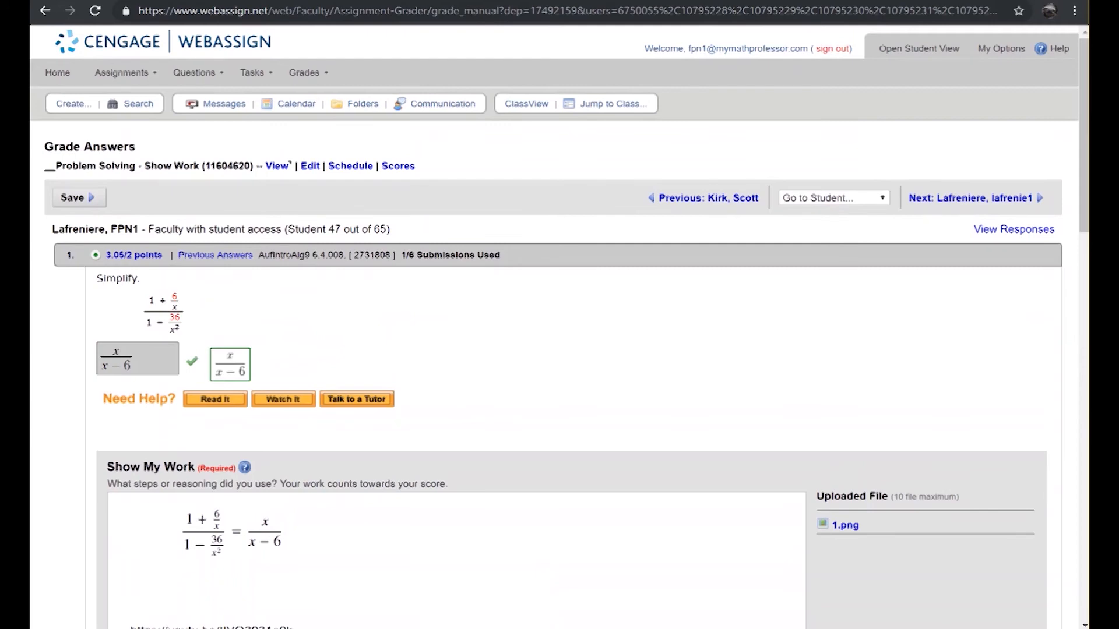
mouse_move(309, 165)
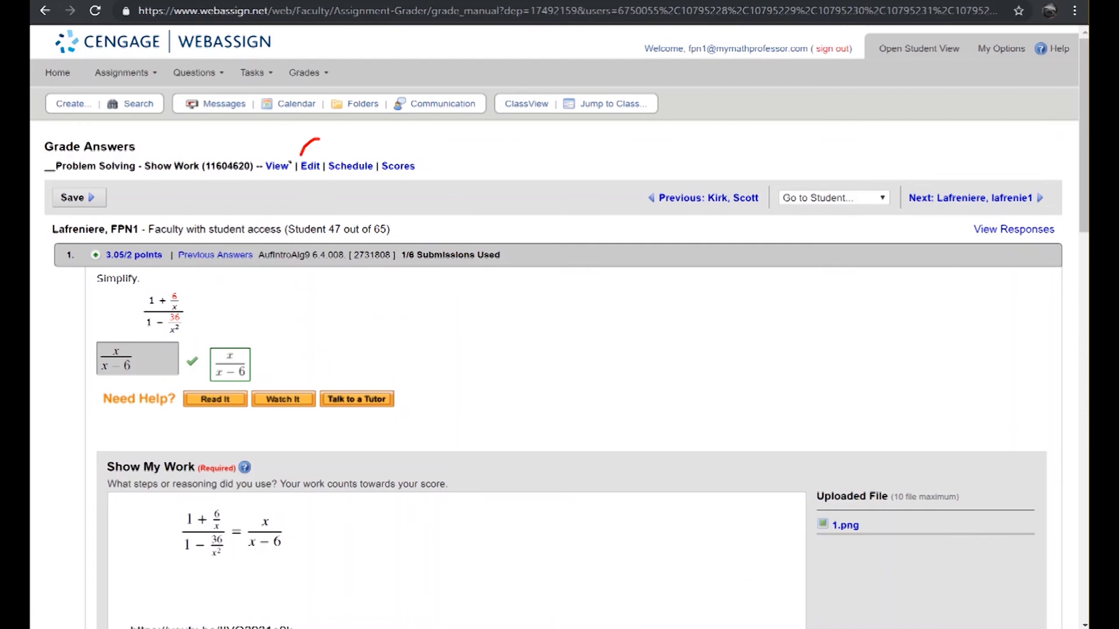
- Edit Problem Solving - Show Work and open question 3's Show My Work setting
left_click(310, 165)
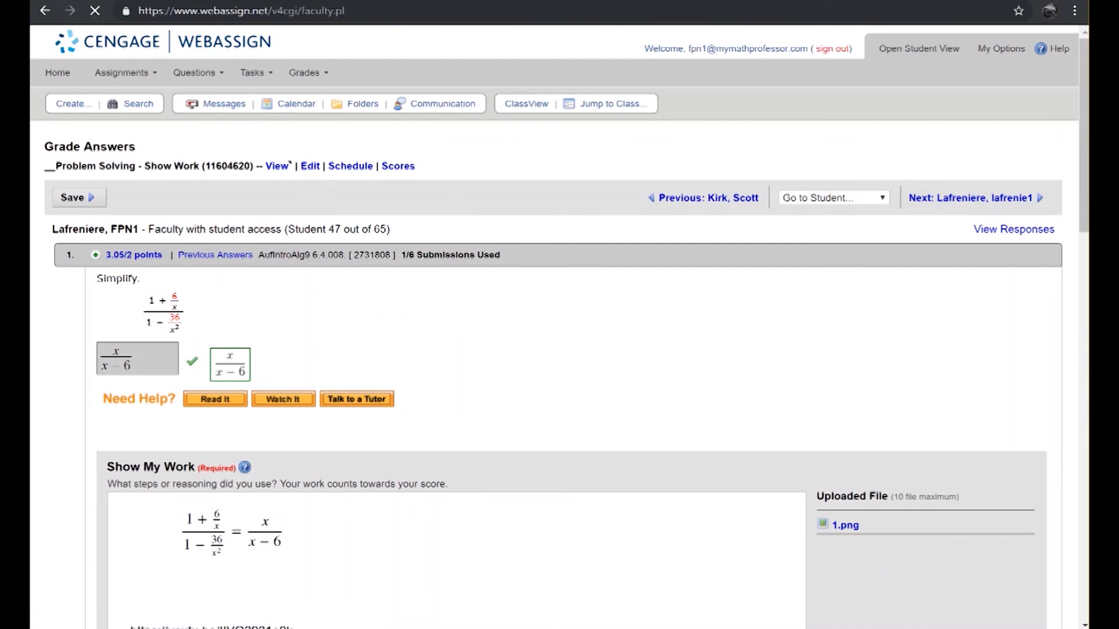
left_click(309, 166)
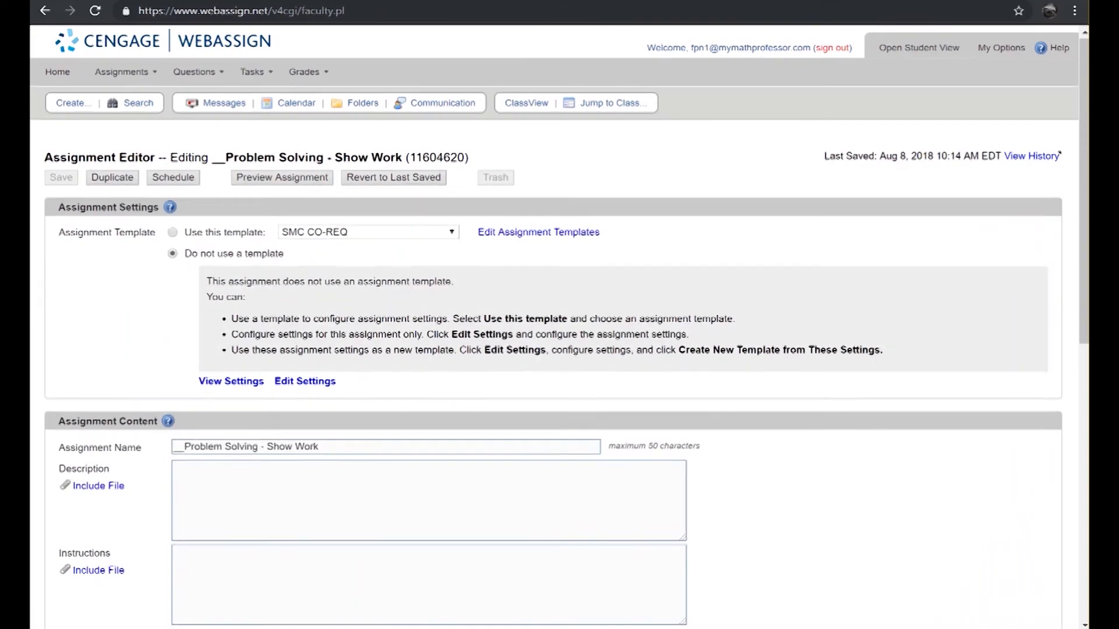
scroll("down", 3)
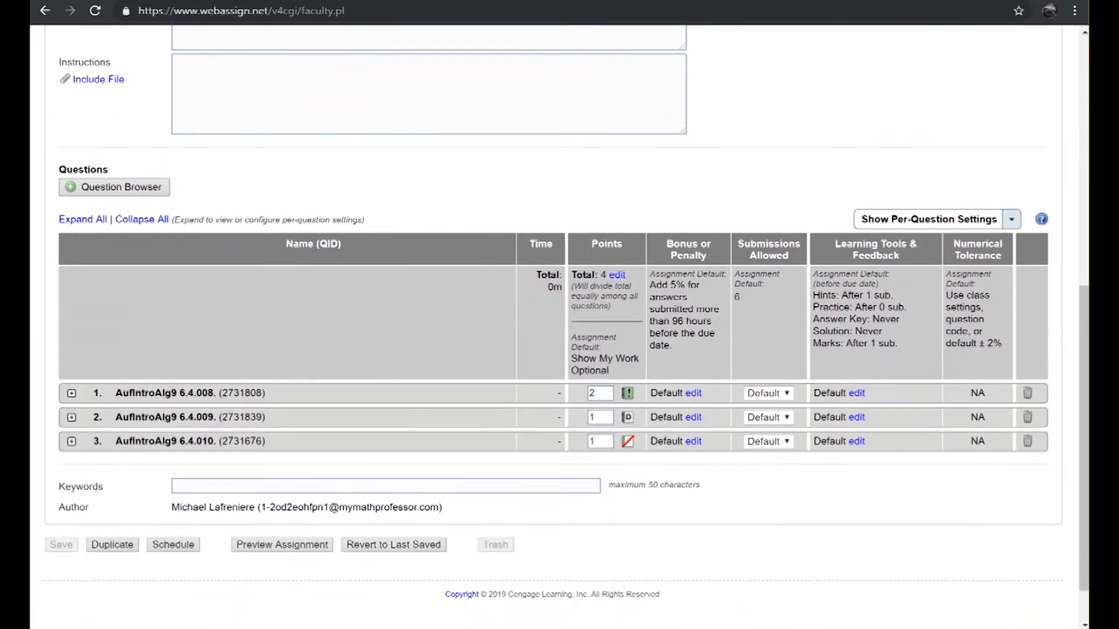
scroll("down", 3)
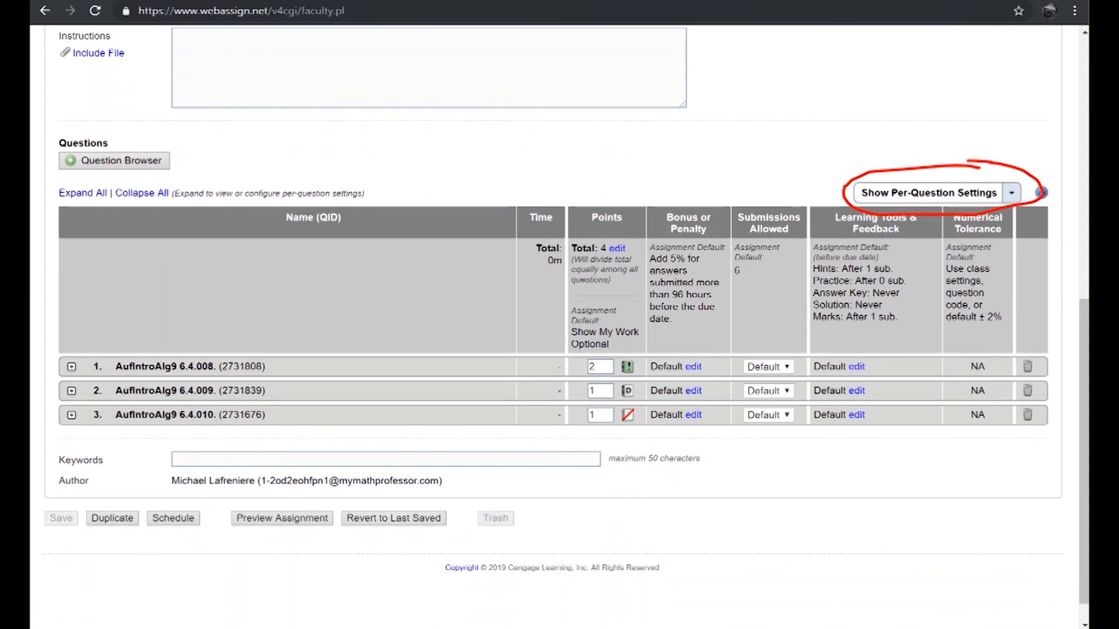
left_click(1011, 193)
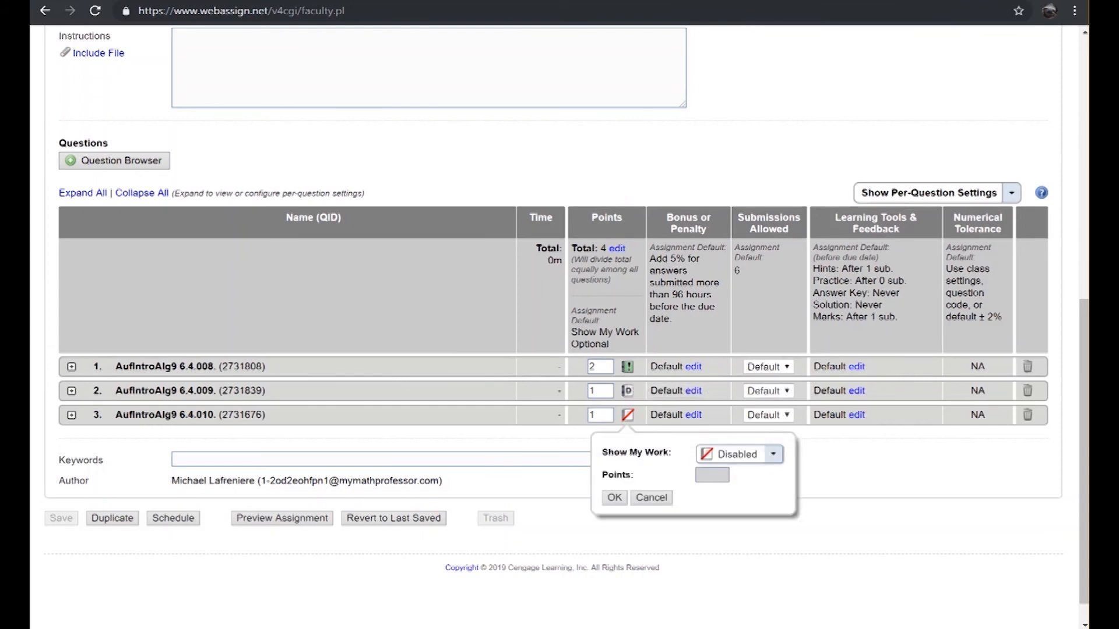
- Change question 3's Show My Work from Disabled to Optional
left_click(772, 454)
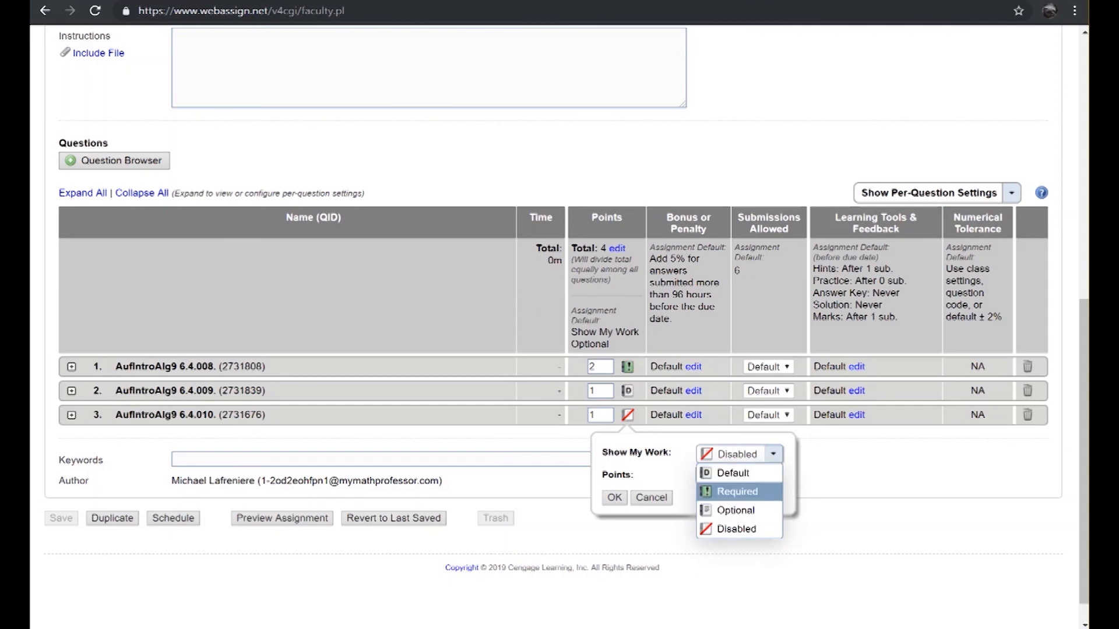
mouse_move(738, 528)
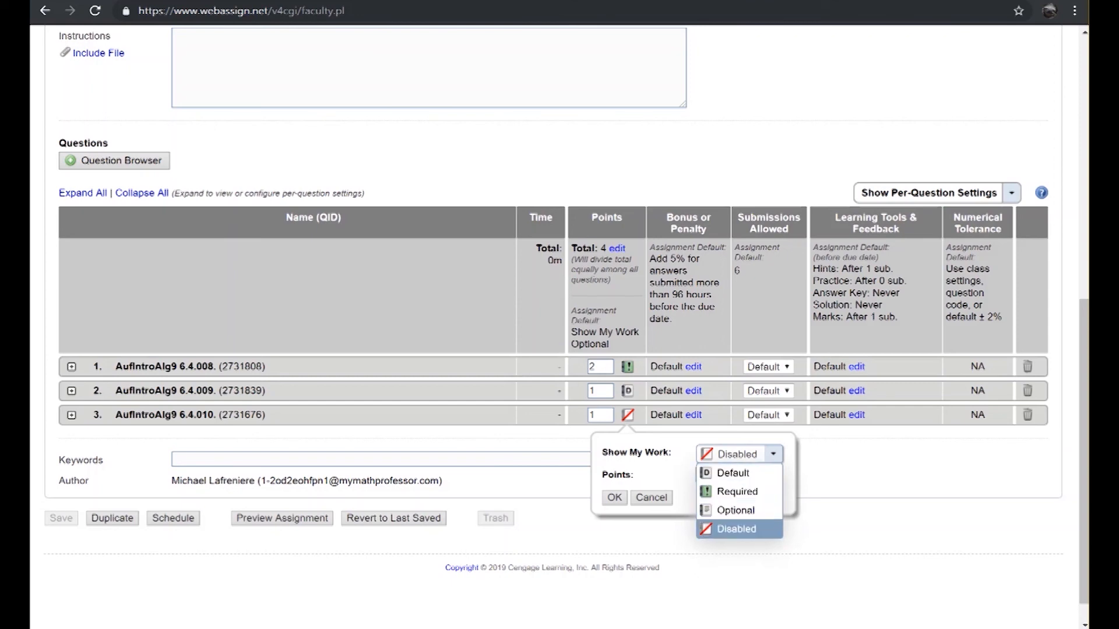
left_click(734, 509)
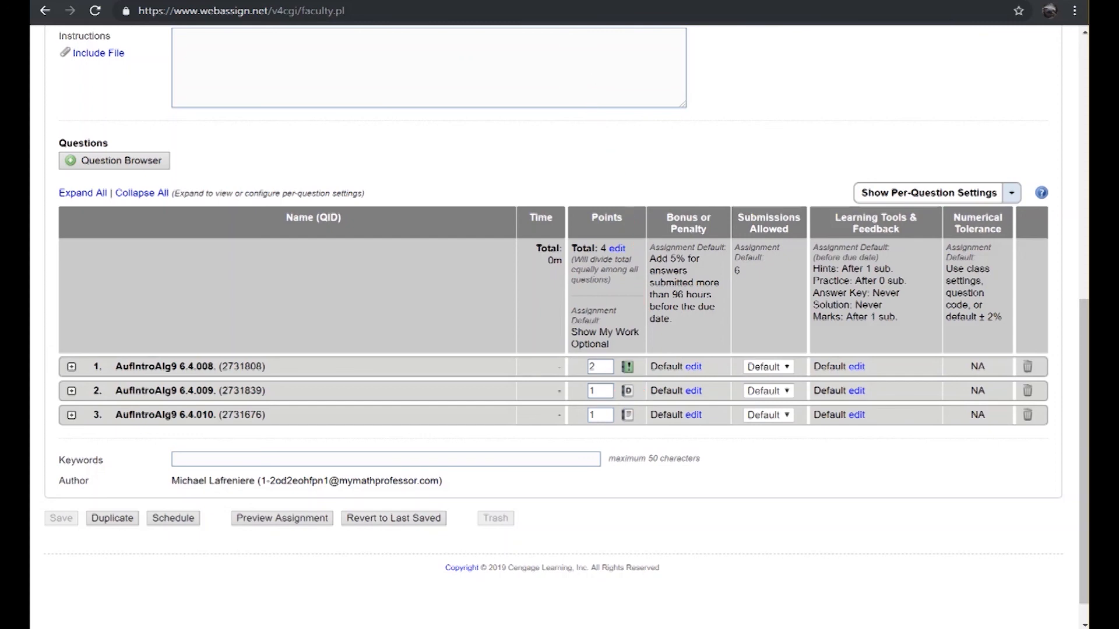
scroll("up", 3)
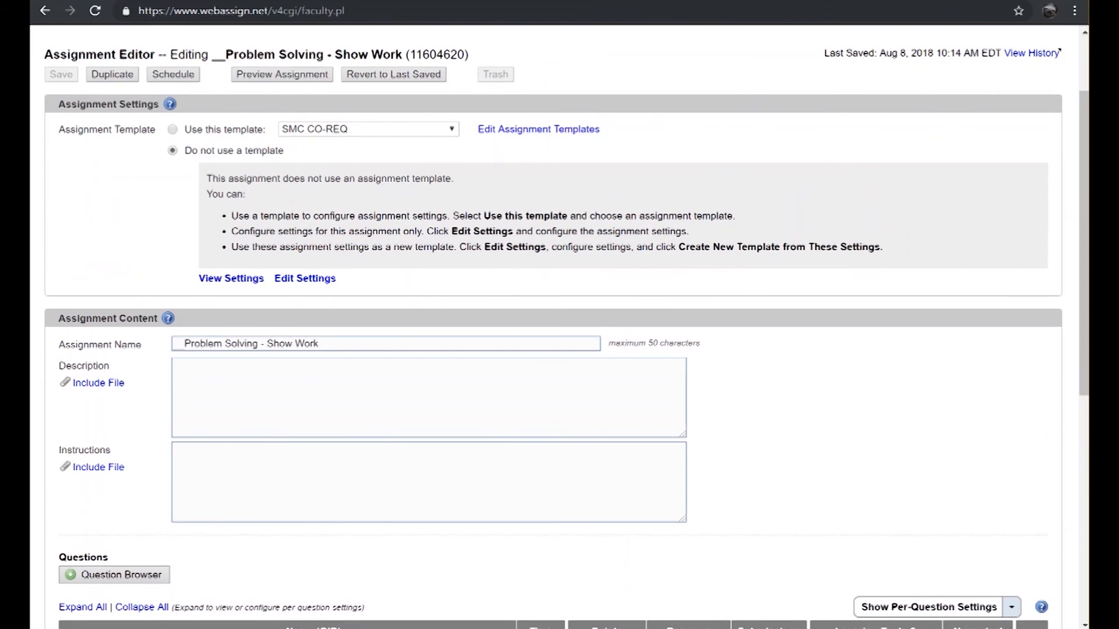
- Review the assignment-wide Show My Work setting, leaving it on Optional
left_click(304, 278)
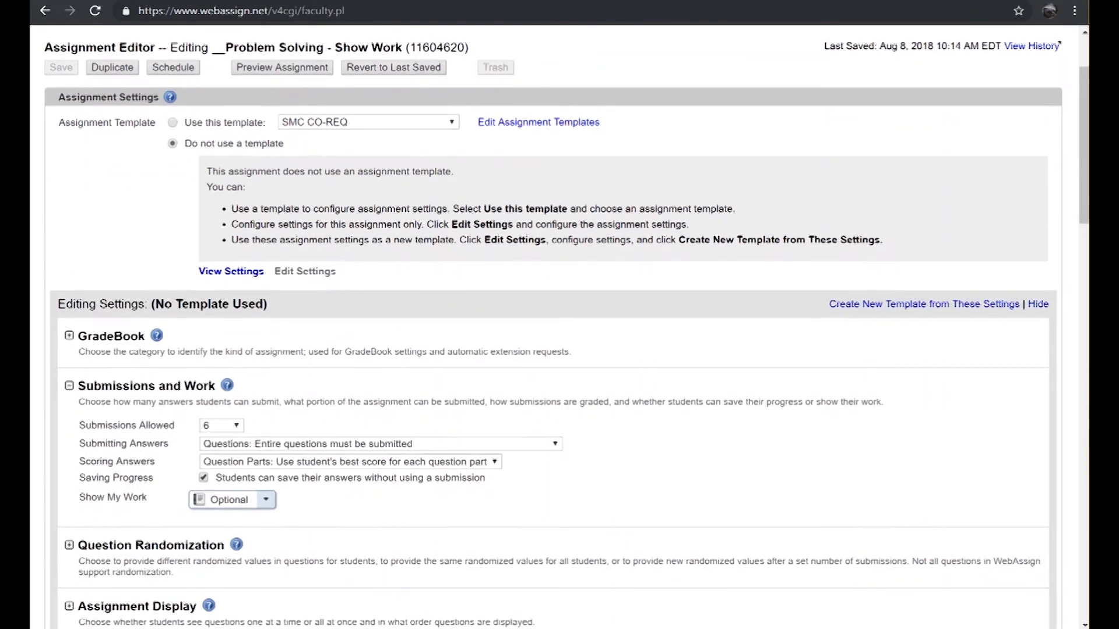
scroll("down", 3)
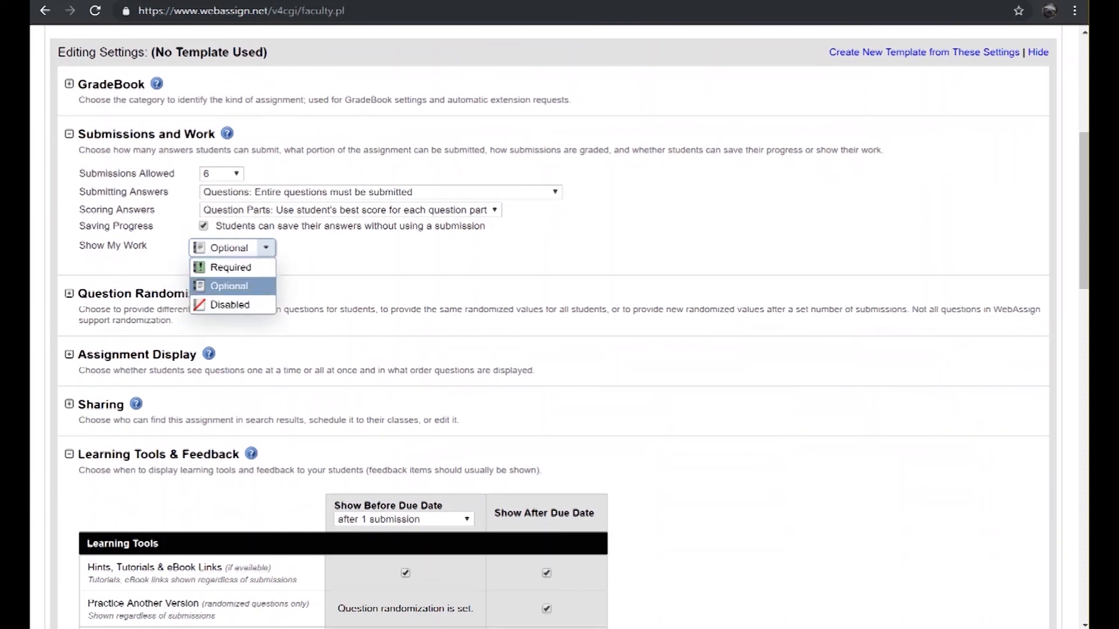
mouse_move(230, 305)
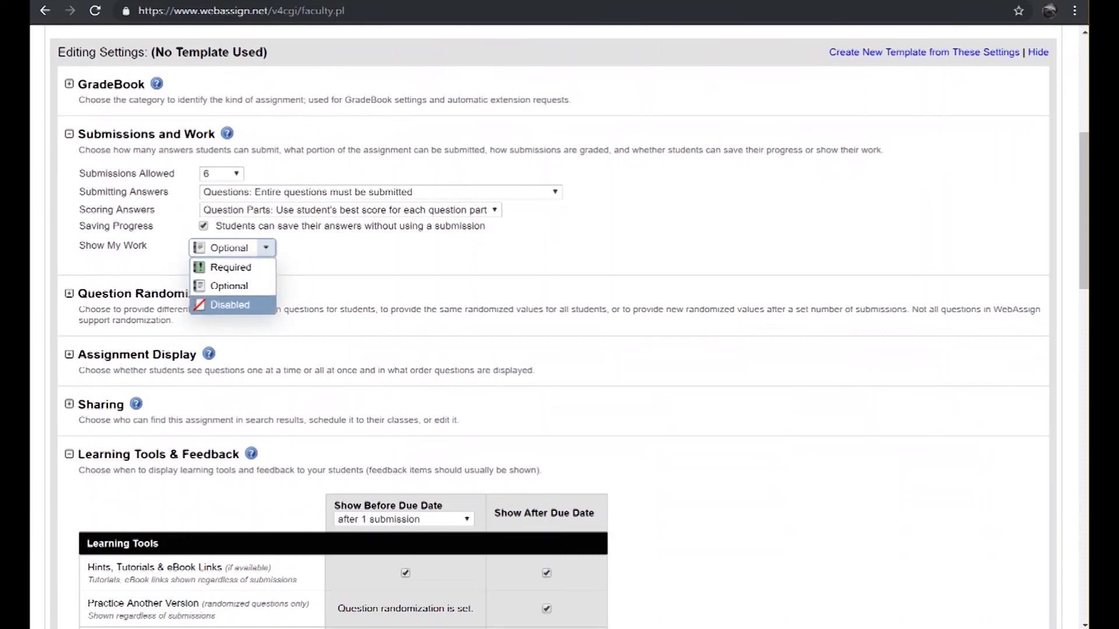
mouse_move(230, 267)
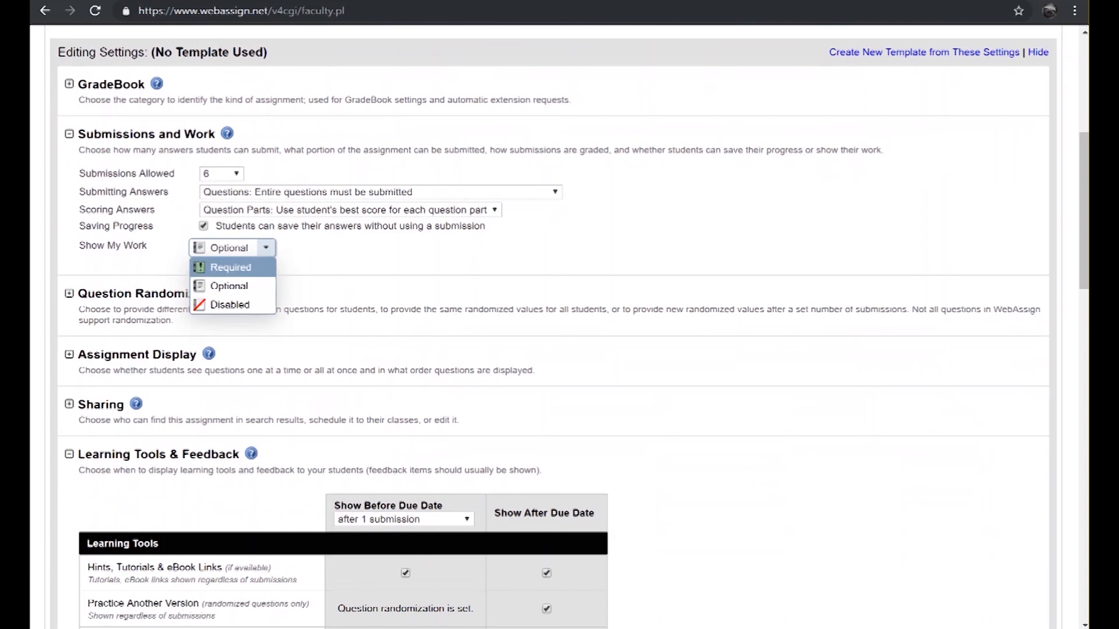
mouse_move(229, 285)
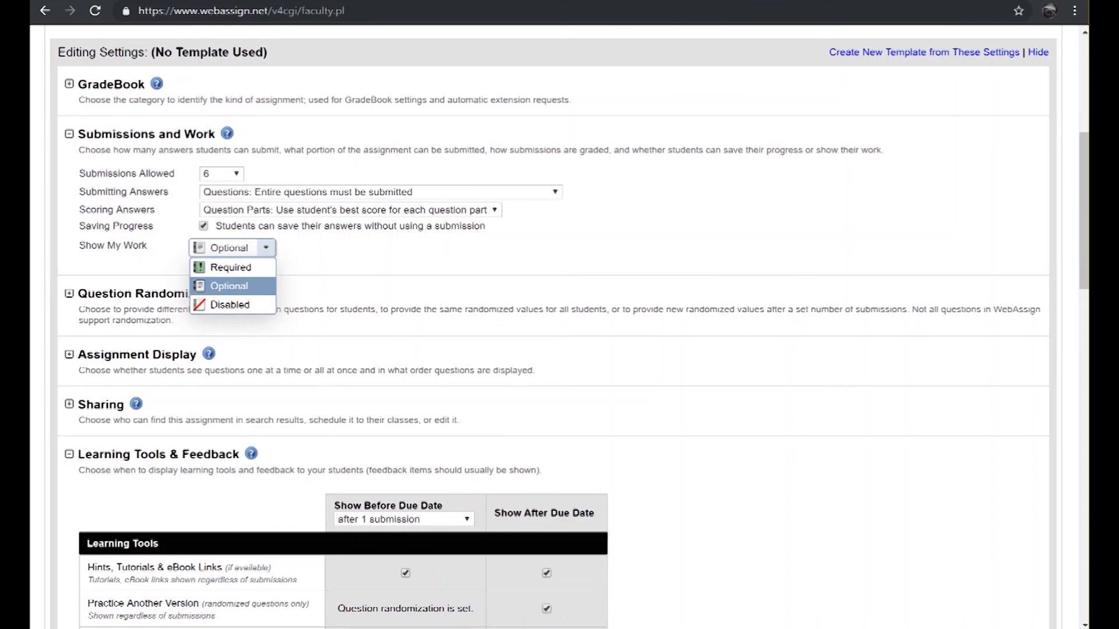
scroll("up", 3)
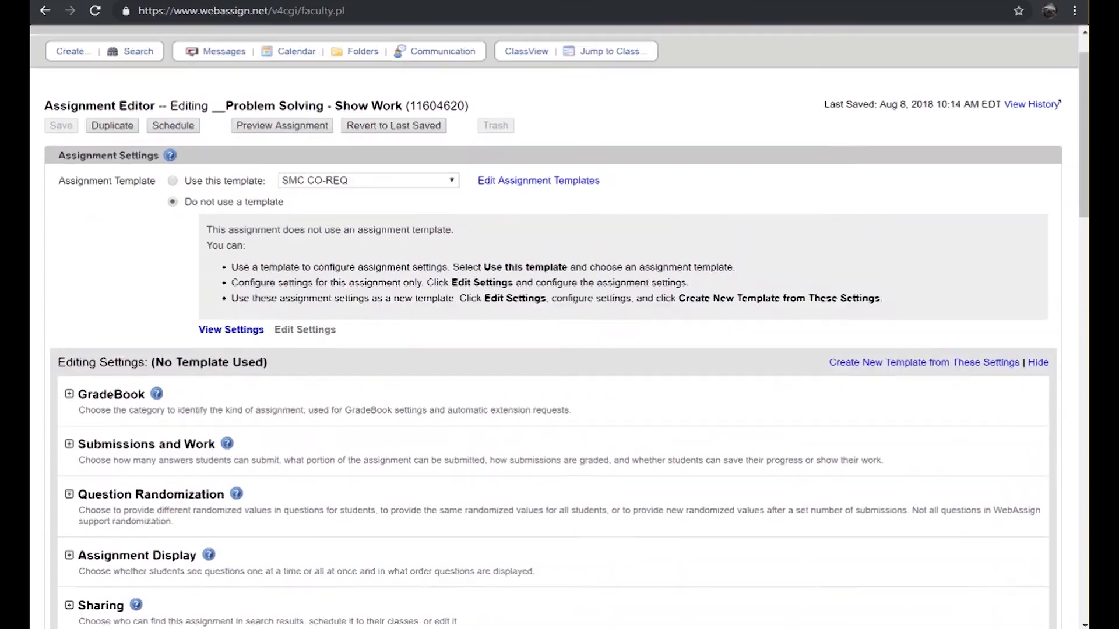